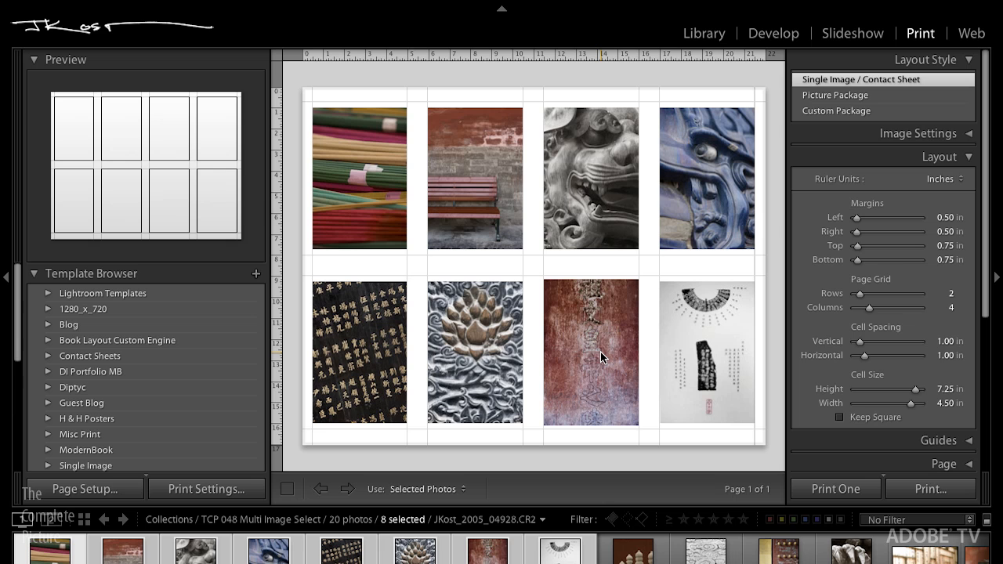
Switch to the Library module to see the Beijing collection as a thumbnail grid
{"action": "left_click", "coordinate": [703, 33]}
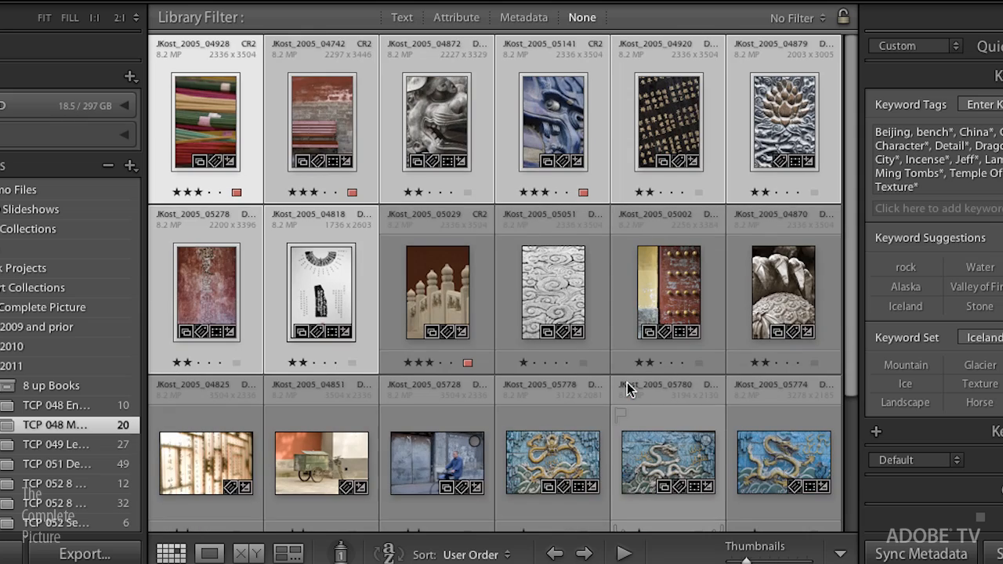
Select single photos in turn: stone lion, palace rooftops, incense sticks, gold calligraphy
{"action": "left_click", "coordinate": [437, 123]}
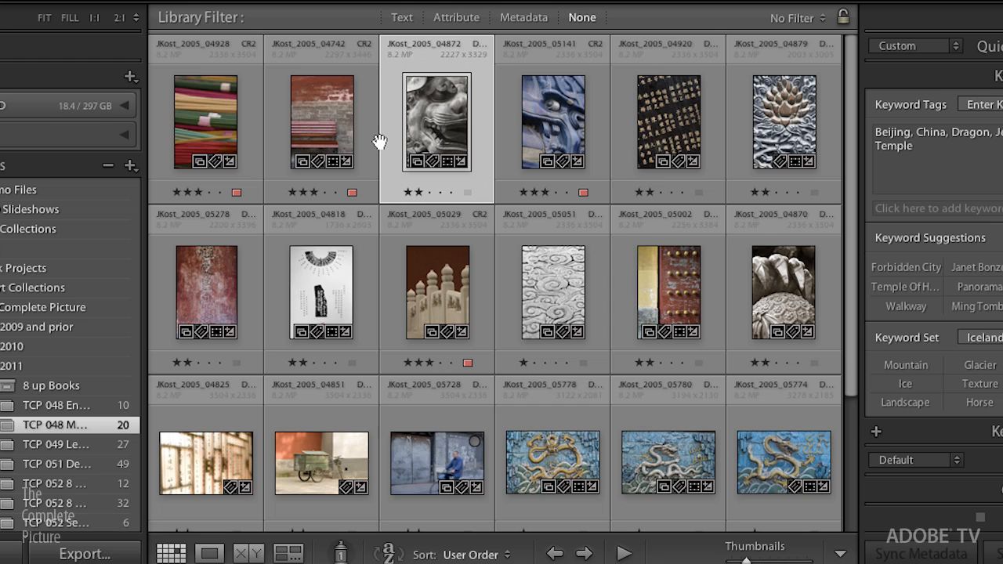
{"action": "left_click", "coordinate": [437, 292]}
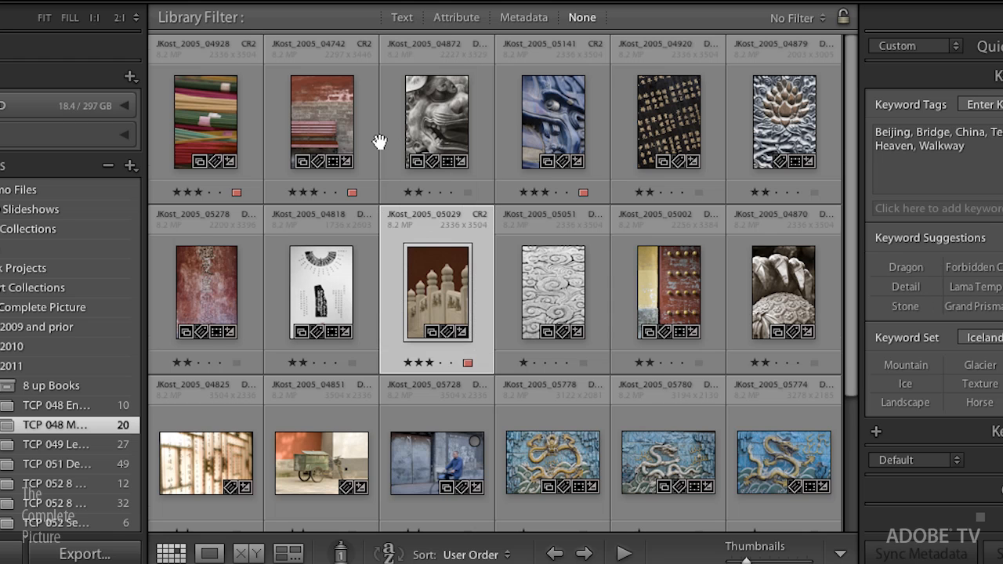
{"action": "left_click", "coordinate": [436, 121]}
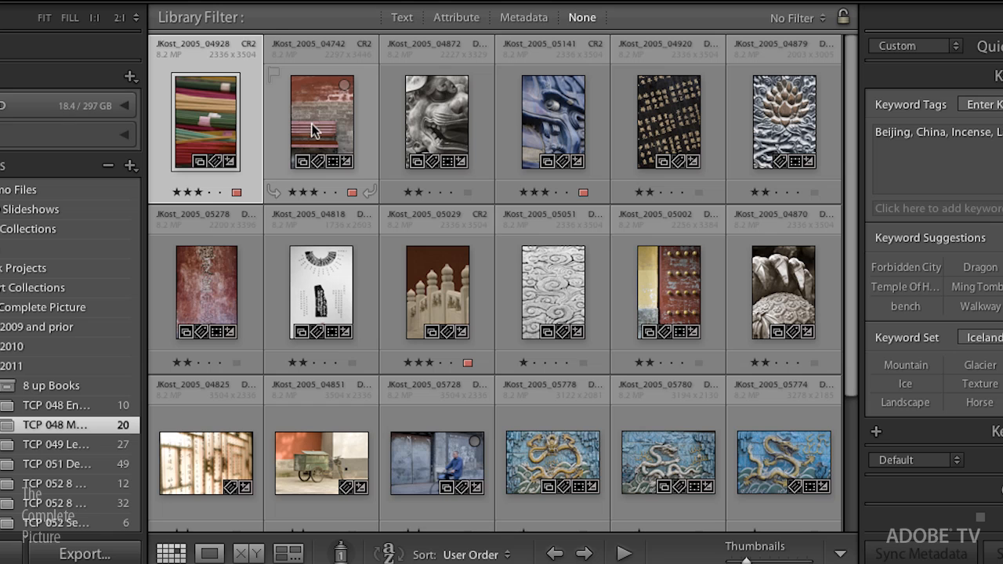
{"action": "left_click", "coordinate": [552, 121]}
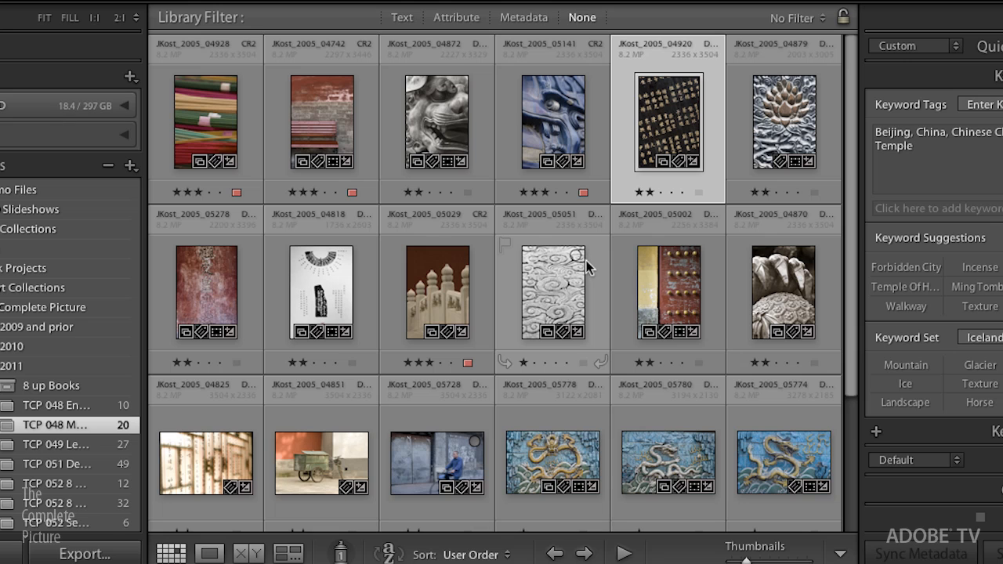
{"action": "mouse_move", "coordinate": [578, 252]}
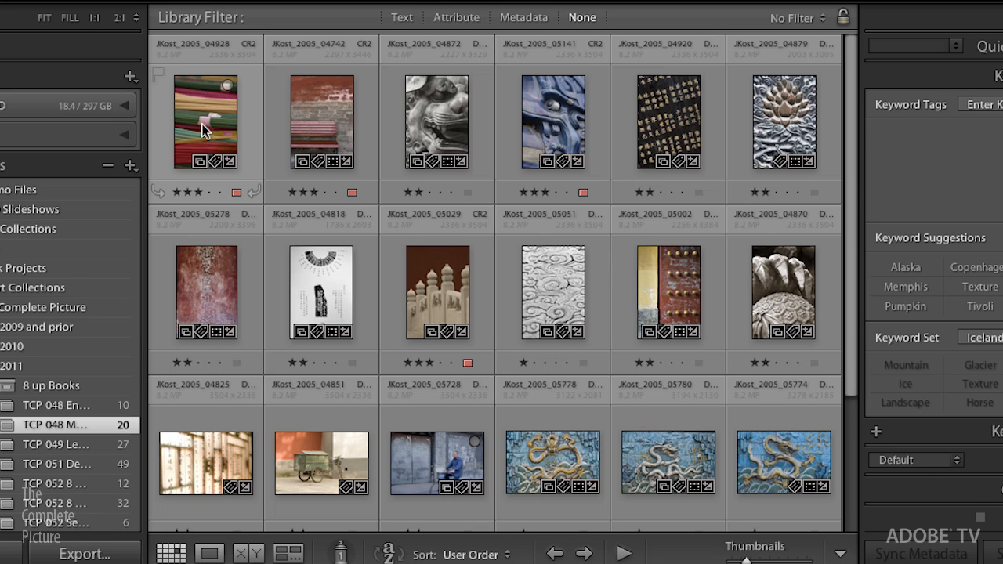
{"action": "left_click", "coordinate": [205, 121]}
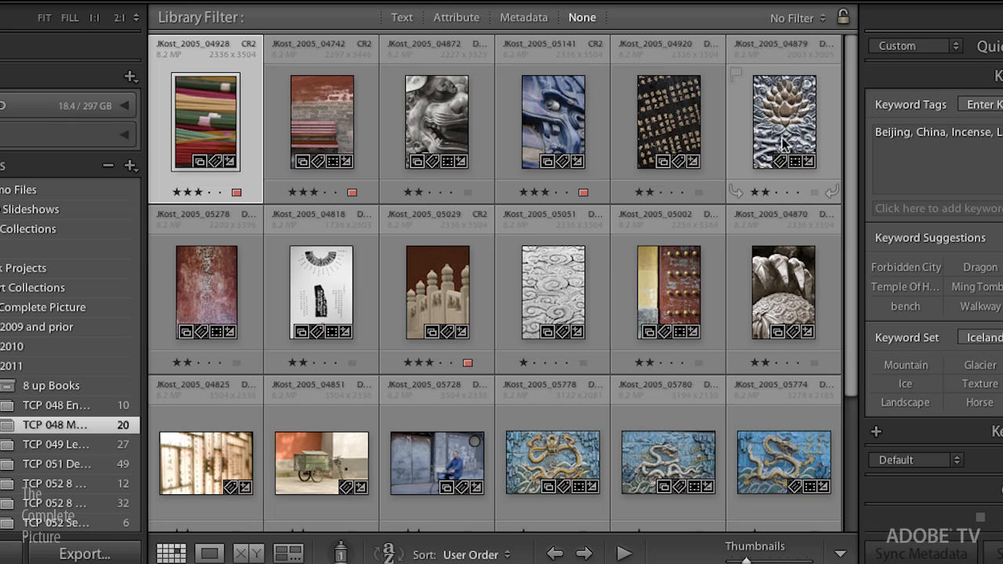
{"action": "mouse_move", "coordinate": [783, 148]}
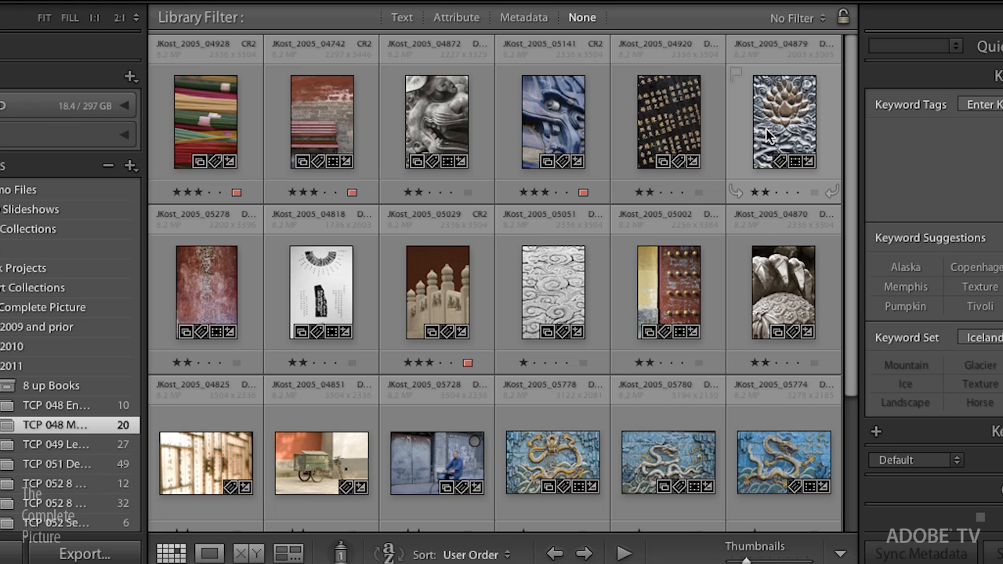
{"action": "left_click", "coordinate": [205, 122]}
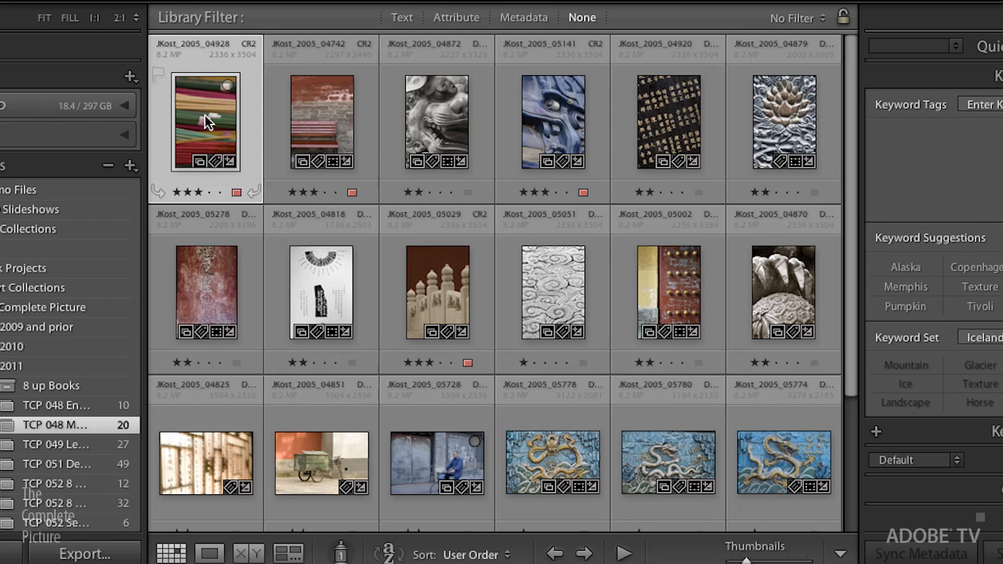
{"action": "left_click", "coordinate": [436, 122]}
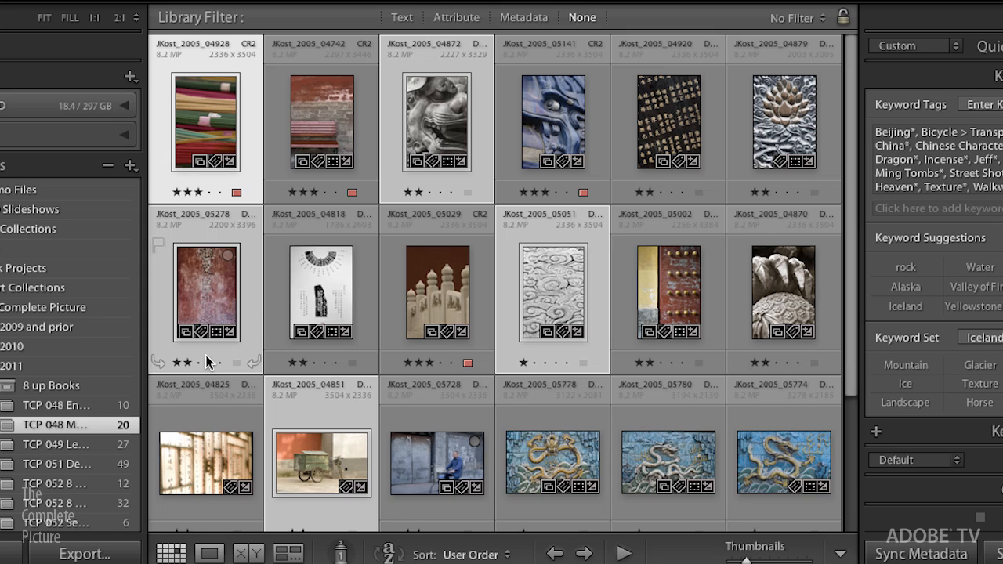
{"action": "mouse_move", "coordinate": [553, 101]}
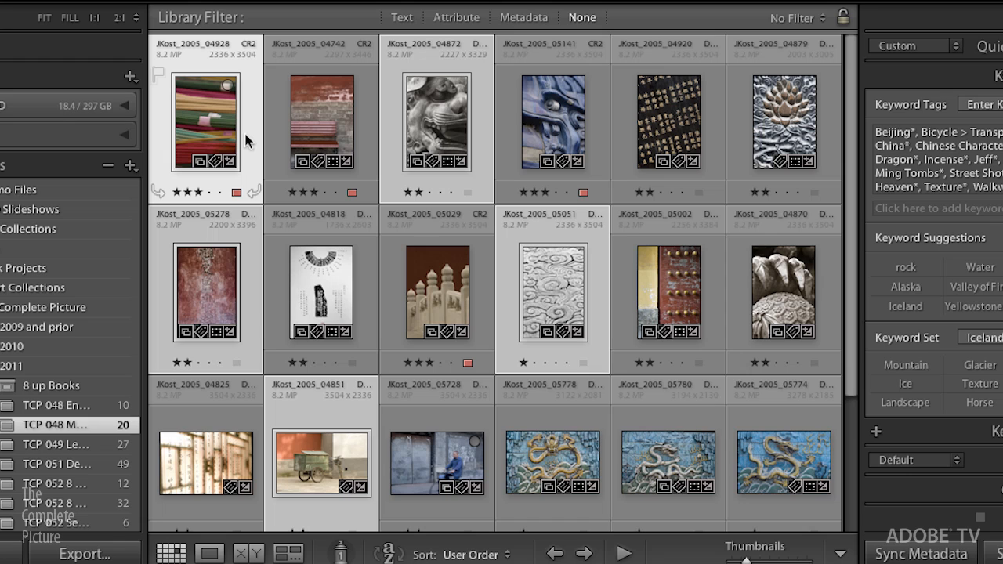
{"action": "mouse_move", "coordinate": [261, 168]}
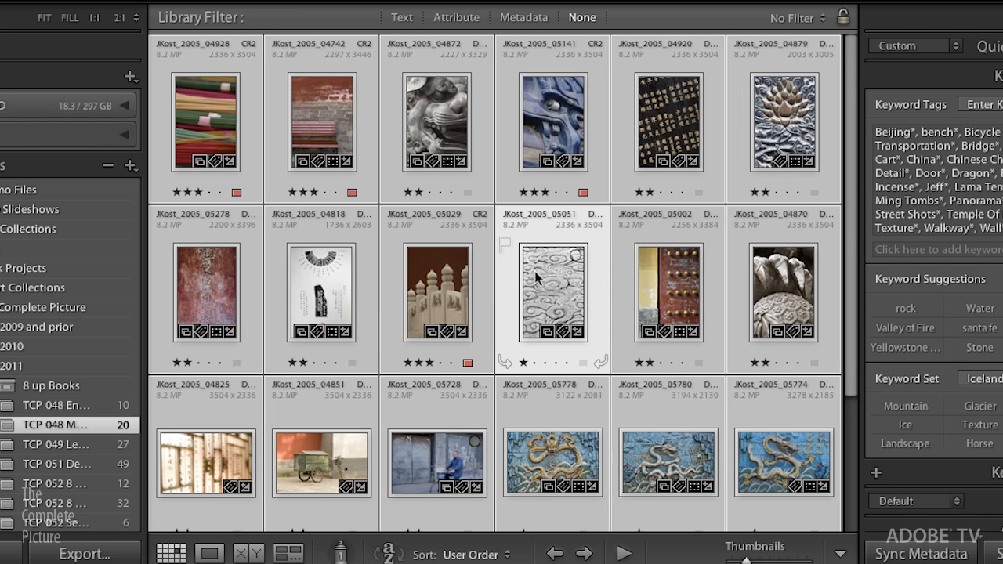
{"action": "mouse_move", "coordinate": [558, 304]}
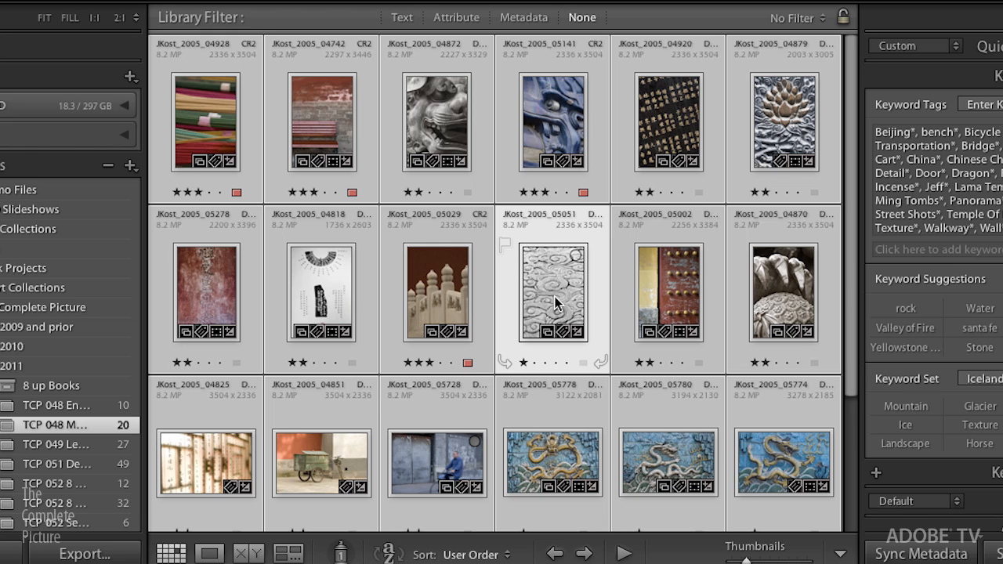
{"action": "mouse_move", "coordinate": [568, 278]}
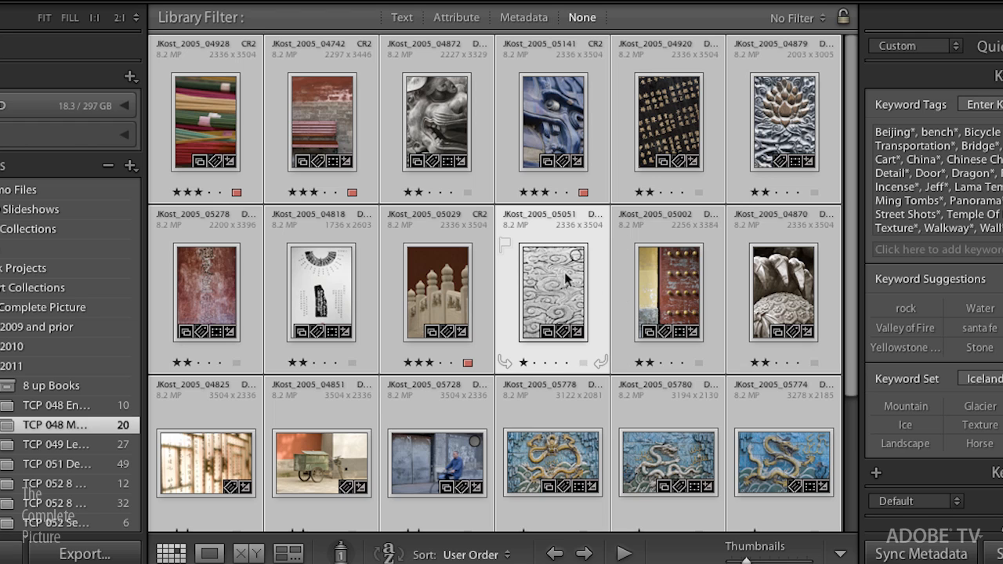
{"action": "mouse_move", "coordinate": [560, 284]}
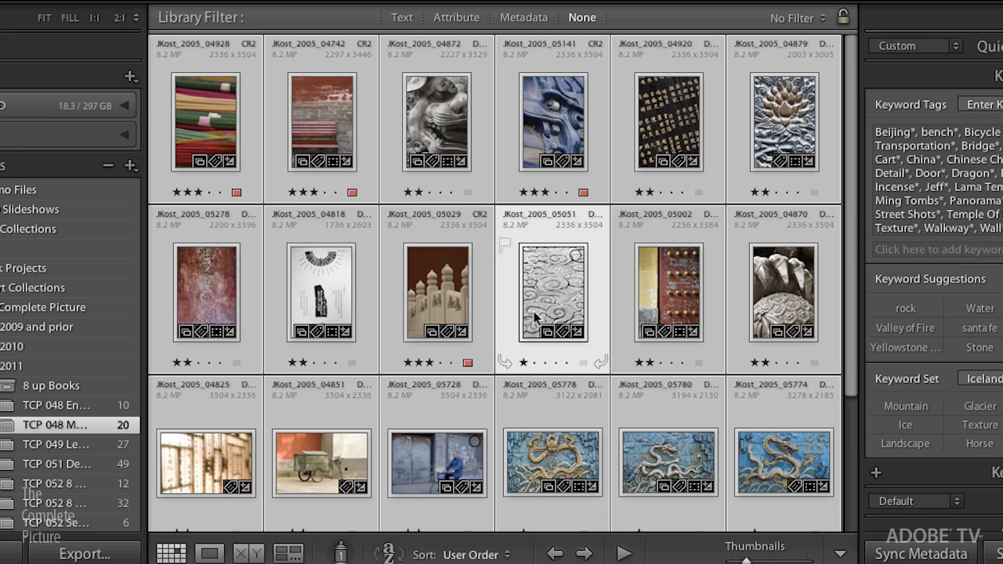
{"action": "mouse_move", "coordinate": [552, 317]}
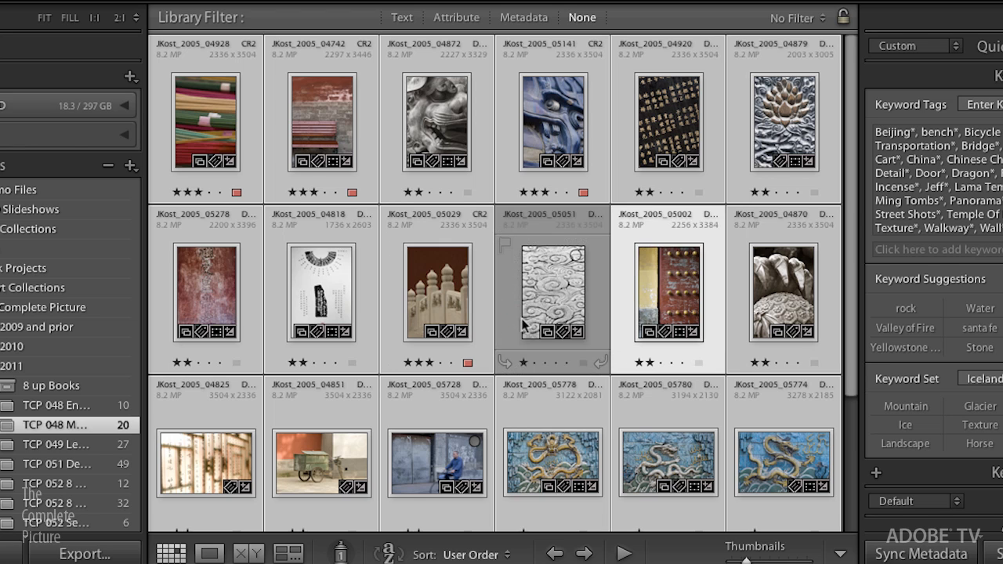
{"action": "mouse_move", "coordinate": [523, 308]}
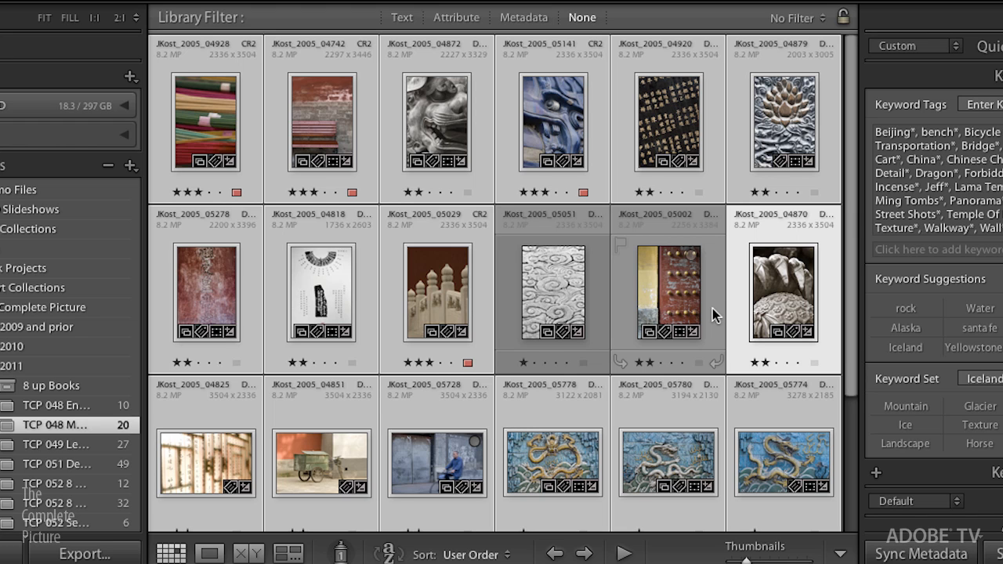
{"action": "mouse_move", "coordinate": [862, 325]}
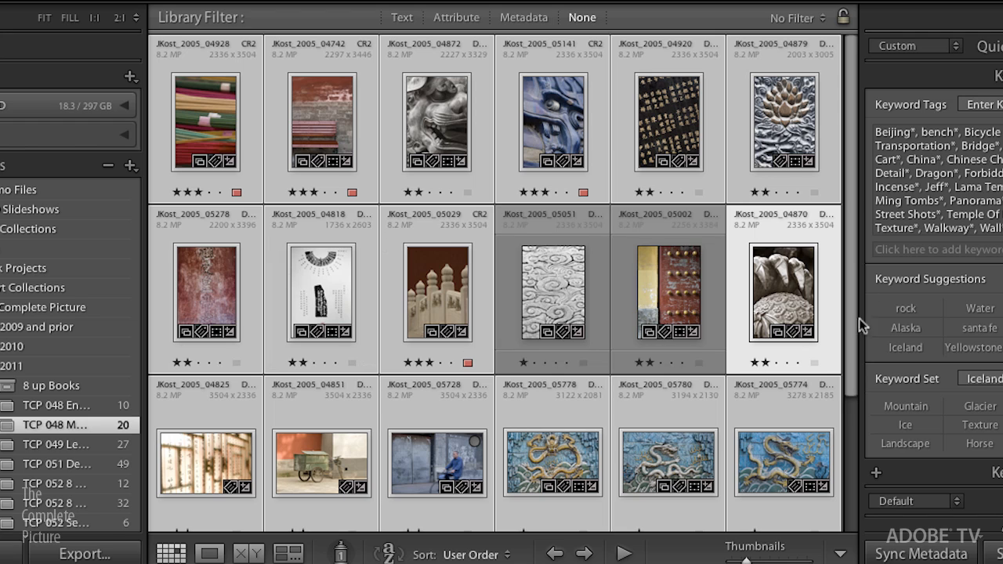
{"action": "mouse_move", "coordinate": [787, 306]}
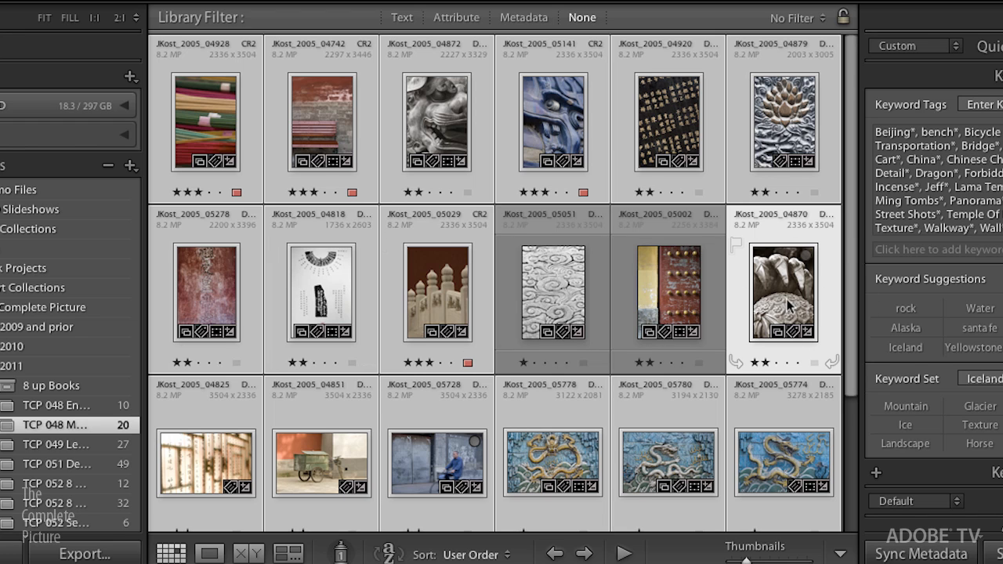
{"action": "mouse_move", "coordinate": [787, 304]}
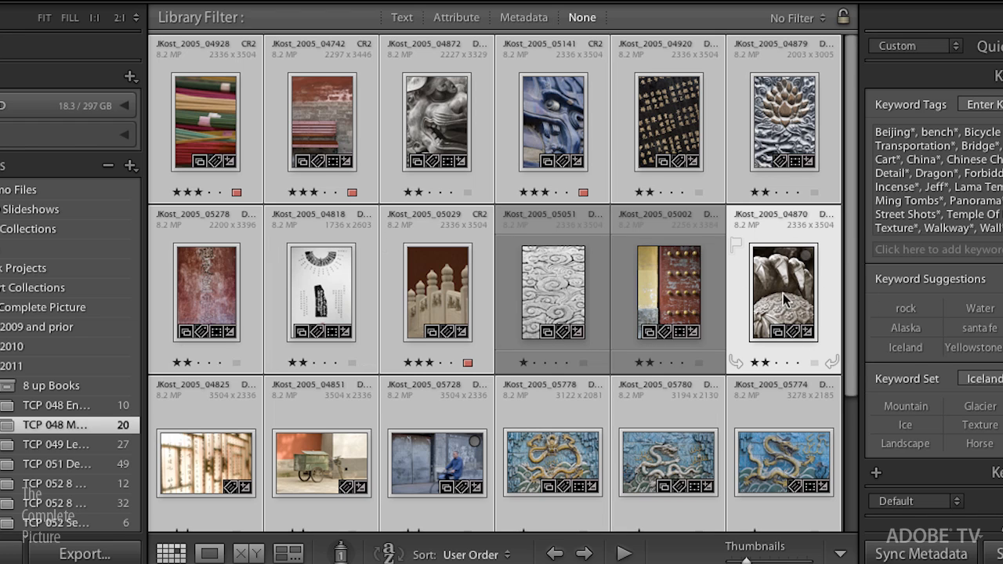
{"action": "mouse_move", "coordinate": [780, 317]}
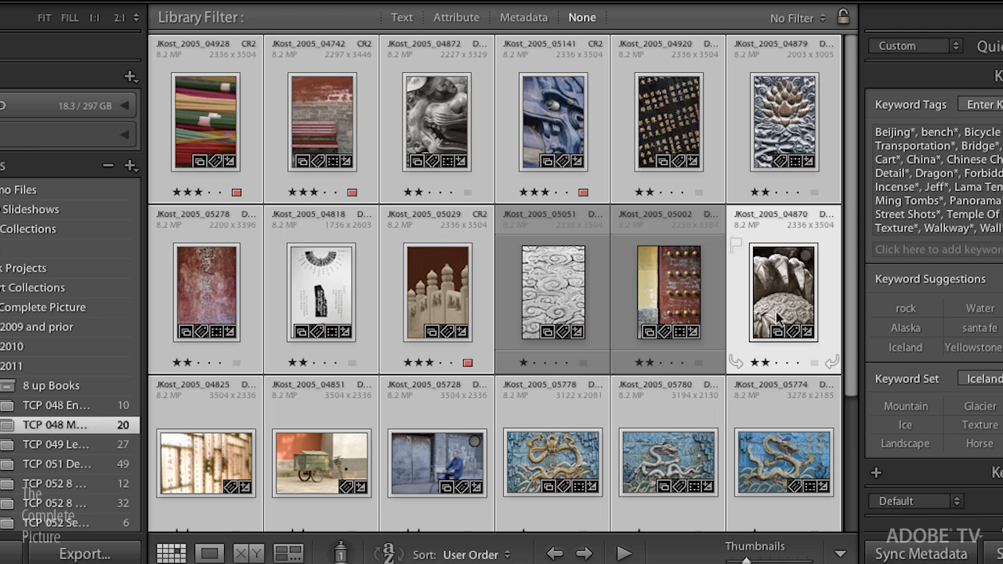
{"action": "mouse_move", "coordinate": [781, 300]}
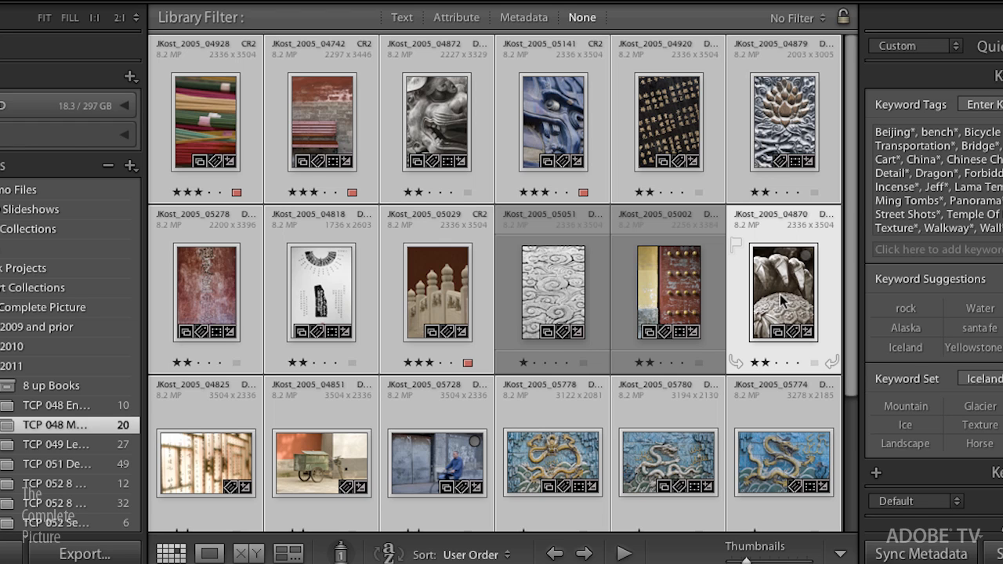
{"action": "mouse_move", "coordinate": [776, 312]}
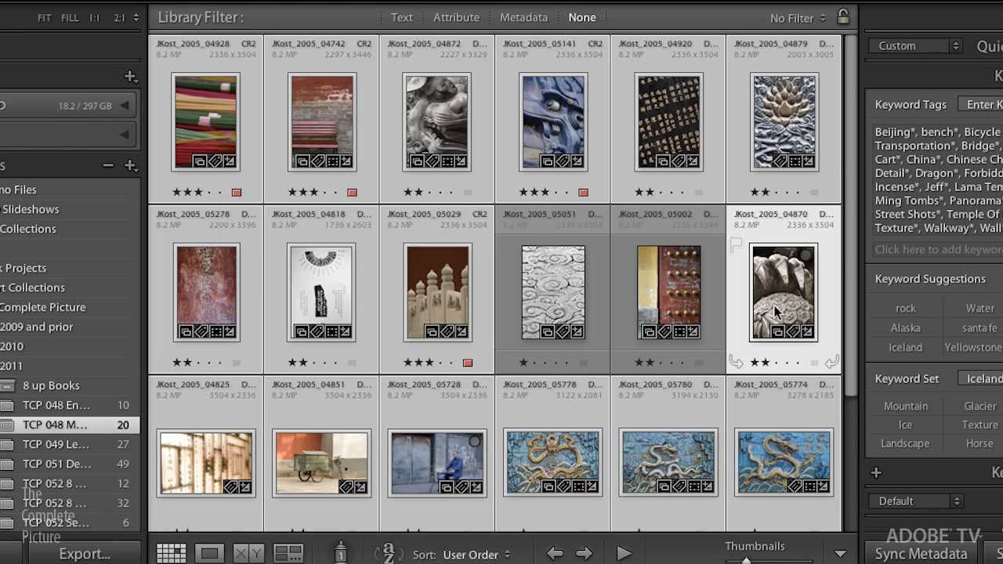
{"action": "mouse_move", "coordinate": [772, 306]}
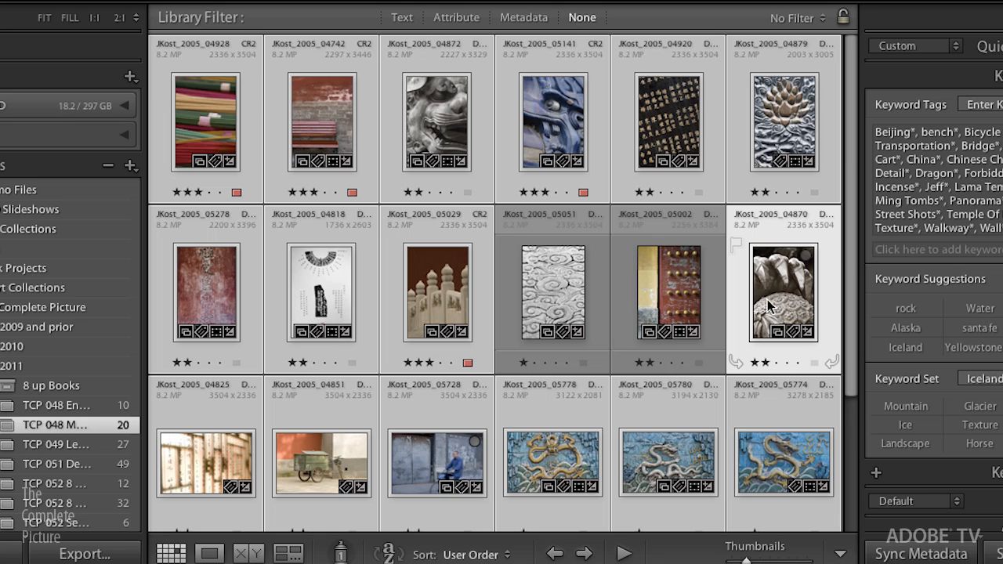
{"action": "mouse_move", "coordinate": [776, 304]}
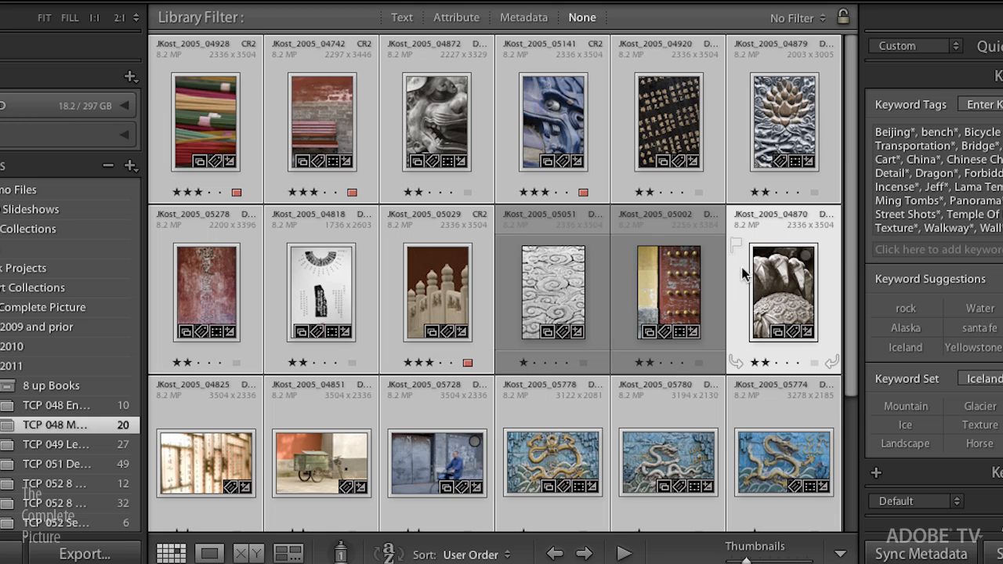
{"action": "mouse_move", "coordinate": [743, 300]}
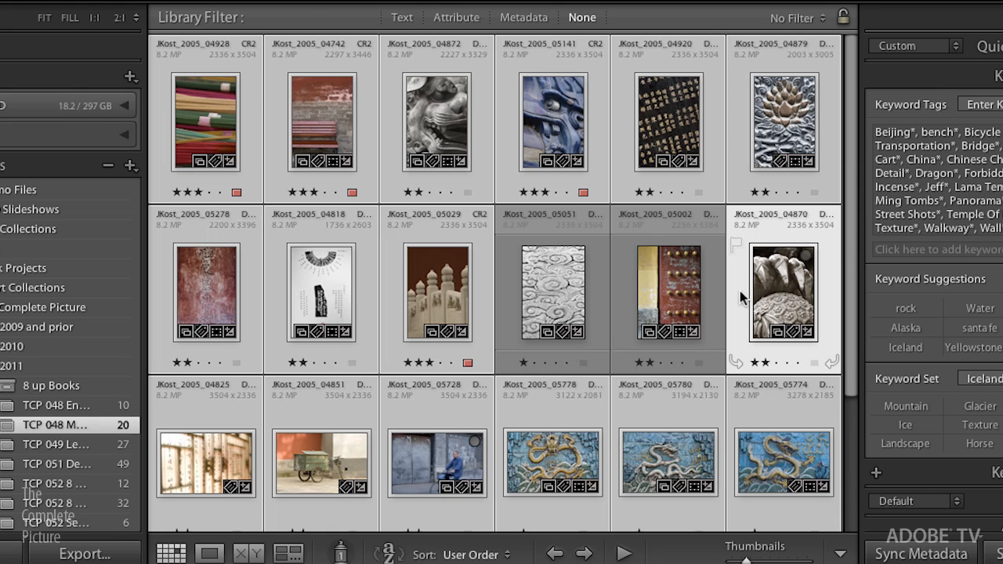
{"action": "mouse_move", "coordinate": [741, 302]}
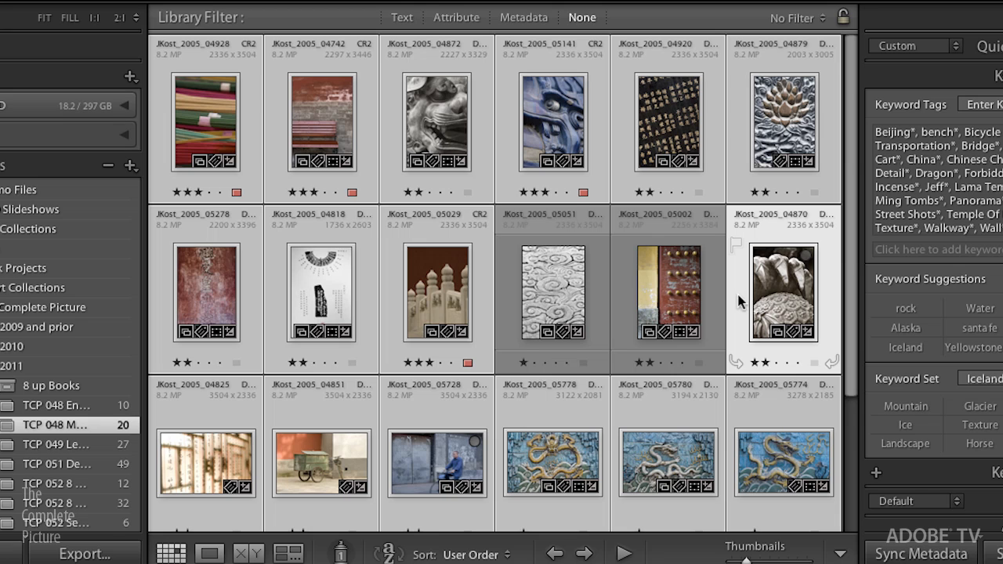
{"action": "mouse_move", "coordinate": [831, 306]}
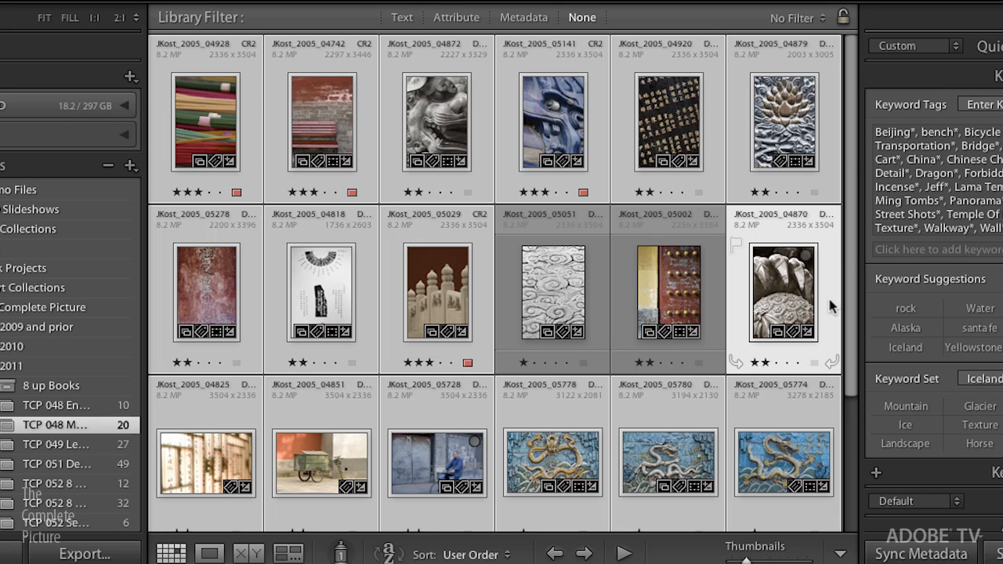
{"action": "mouse_move", "coordinate": [758, 371]}
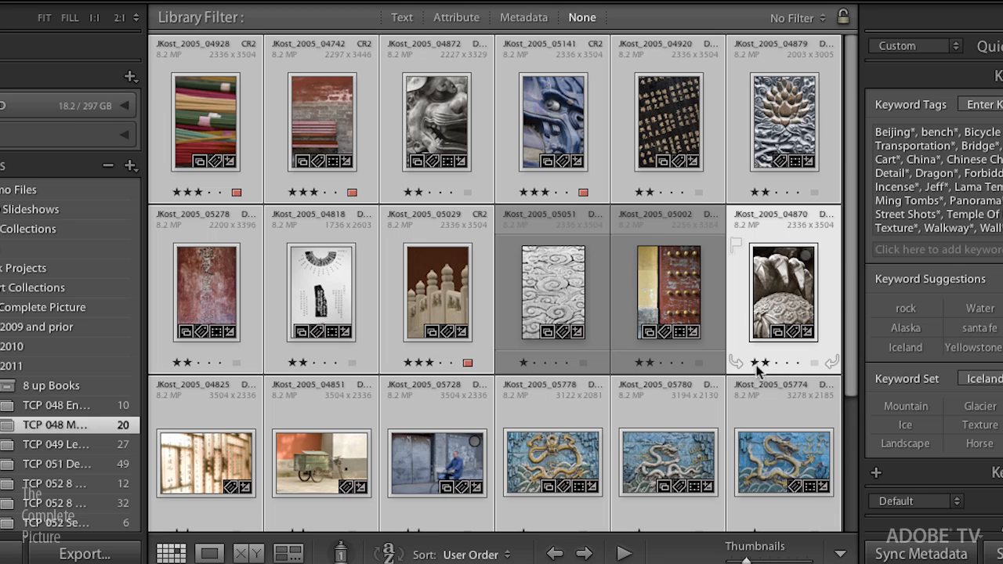
{"action": "mouse_move", "coordinate": [776, 371]}
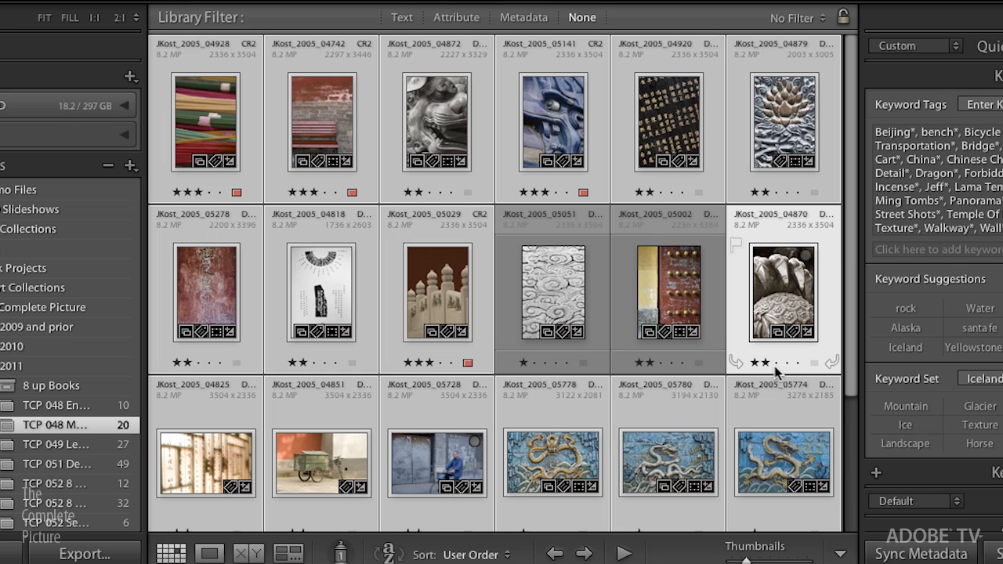
{"action": "mouse_move", "coordinate": [777, 229]}
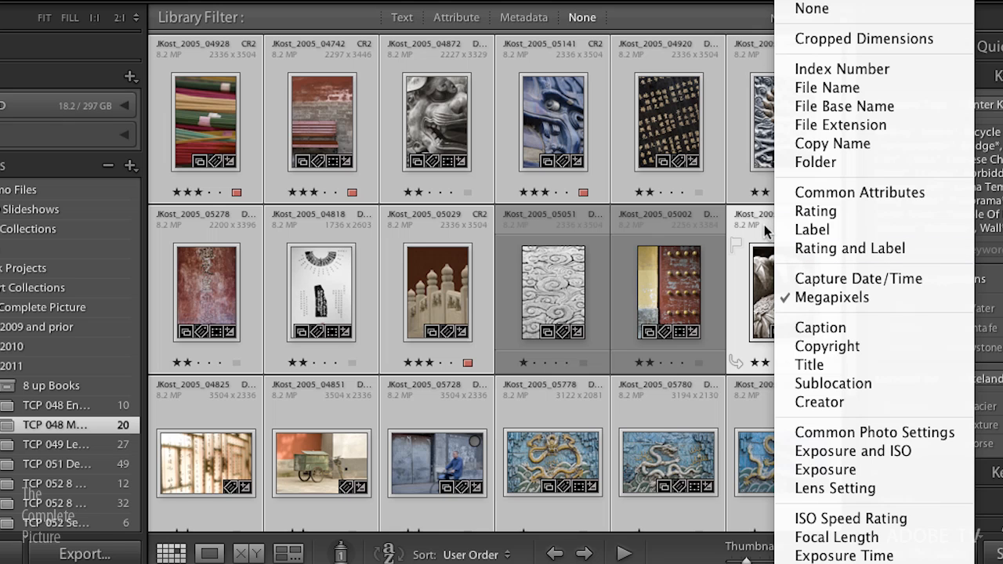
{"action": "mouse_move", "coordinate": [811, 230]}
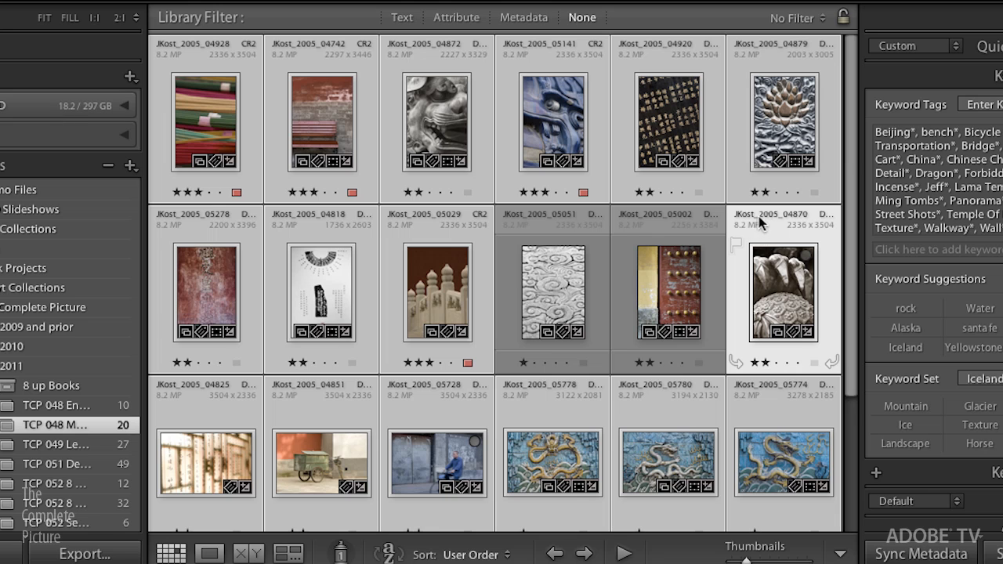
{"action": "mouse_move", "coordinate": [740, 298]}
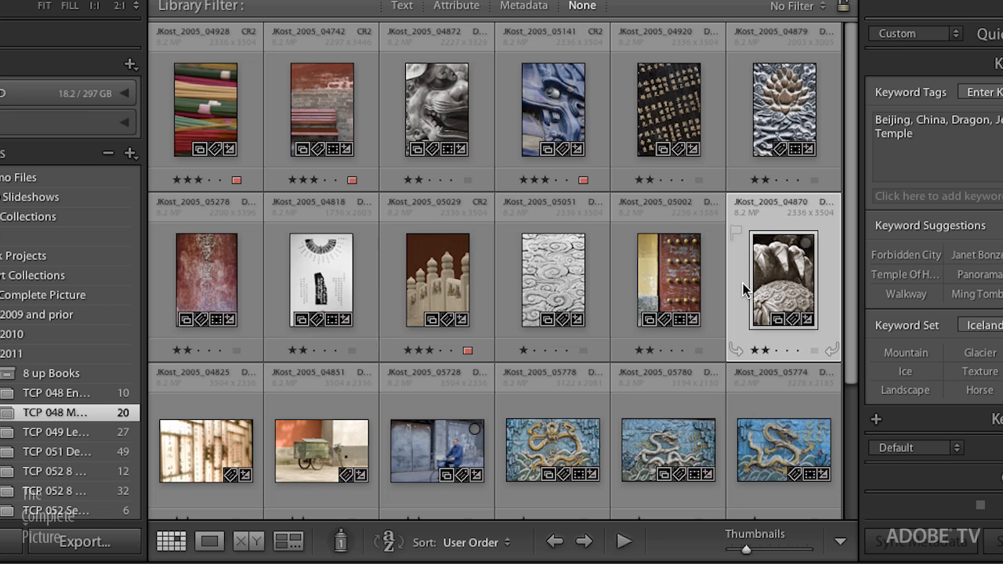
{"action": "mouse_move", "coordinate": [771, 297]}
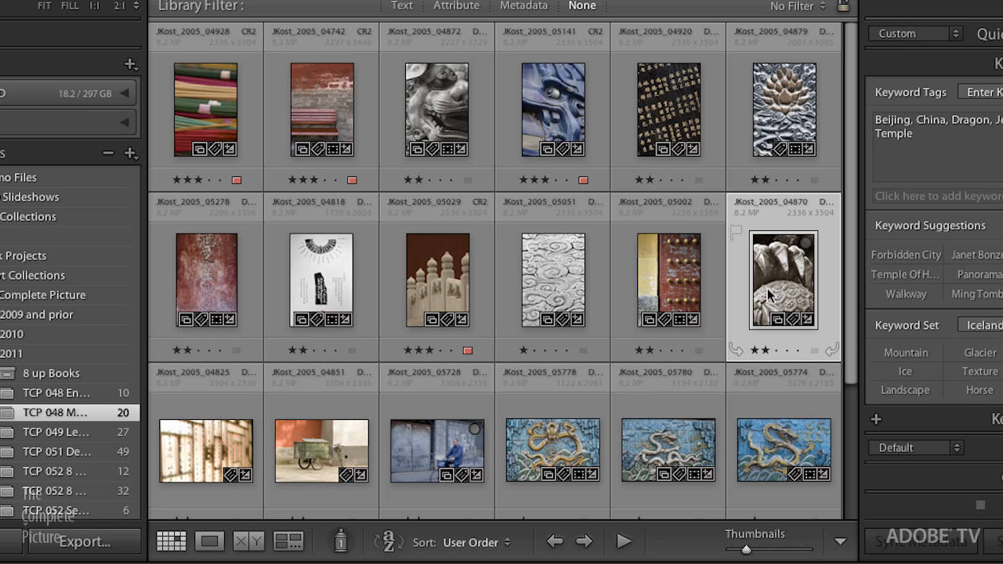
{"action": "mouse_move", "coordinate": [737, 297]}
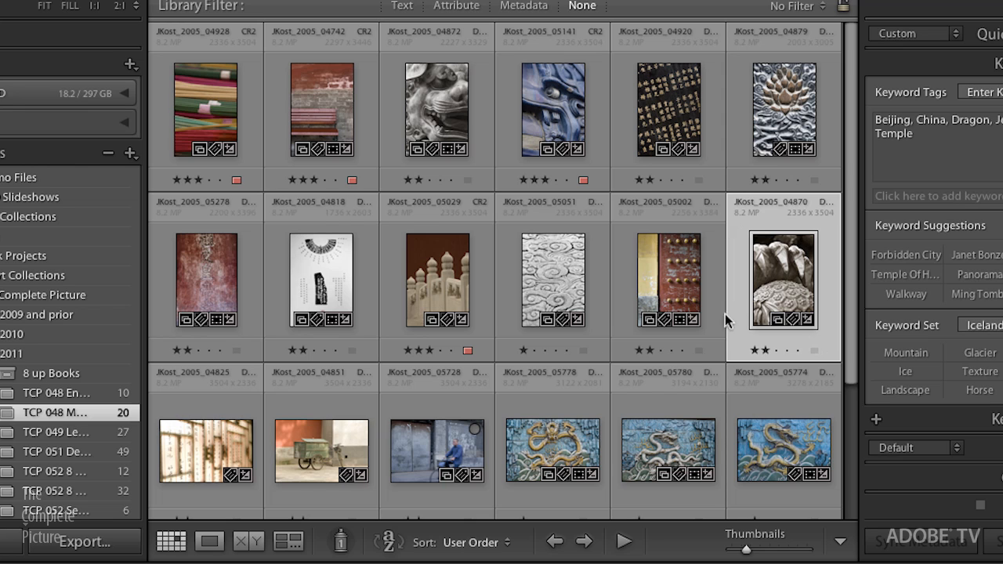
{"action": "mouse_move", "coordinate": [758, 296]}
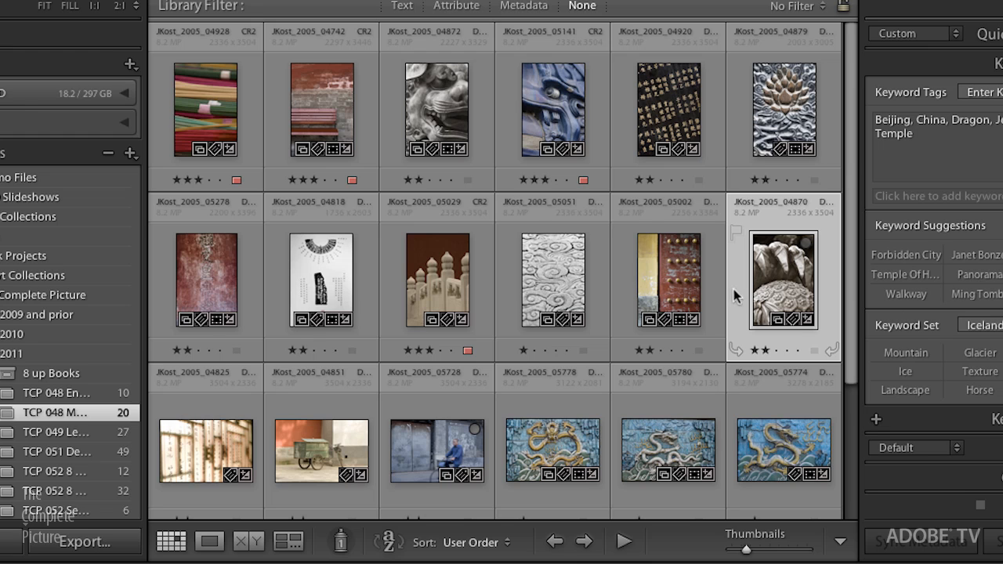
{"action": "mouse_move", "coordinate": [85, 390]}
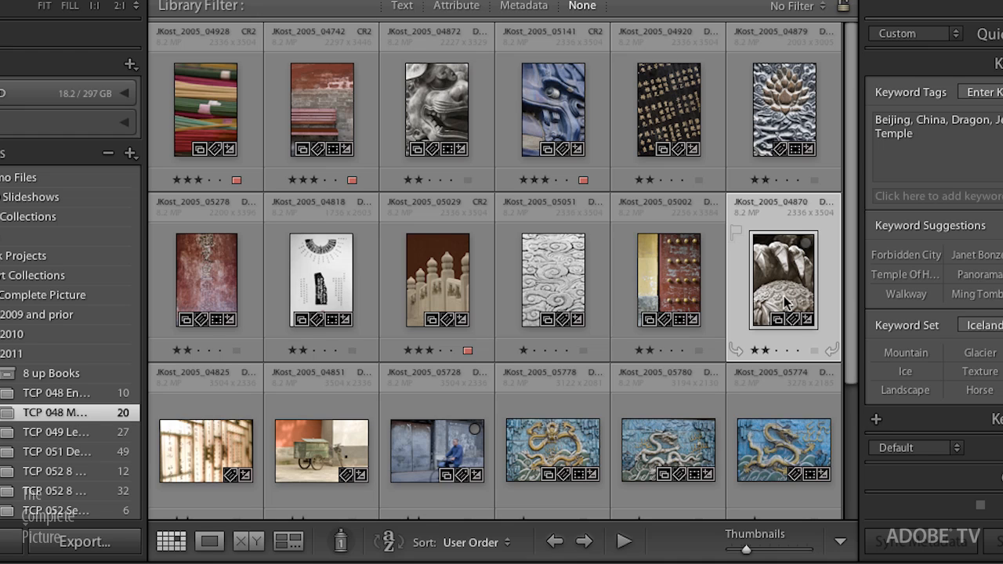
{"action": "mouse_move", "coordinate": [765, 322]}
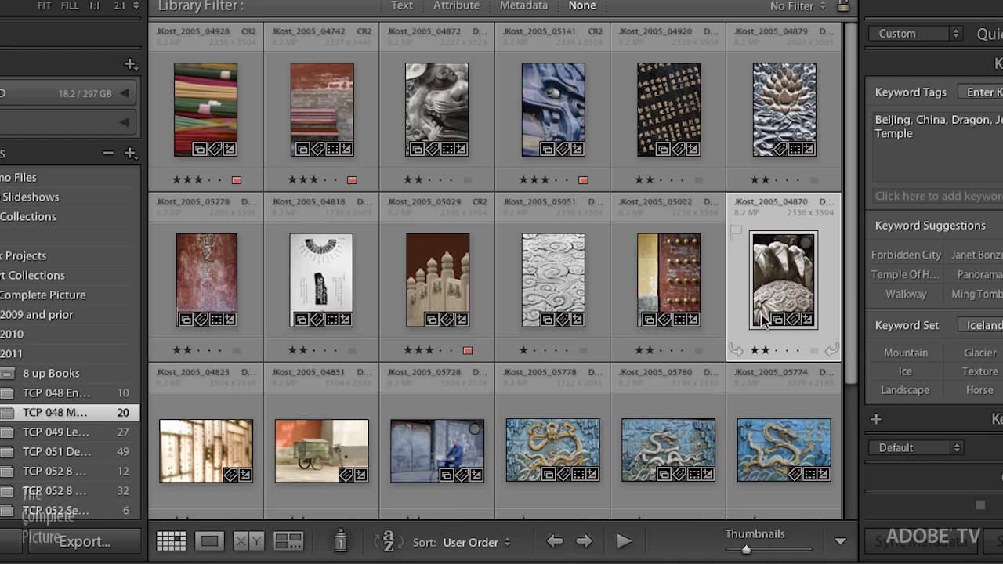
{"action": "mouse_move", "coordinate": [782, 290]}
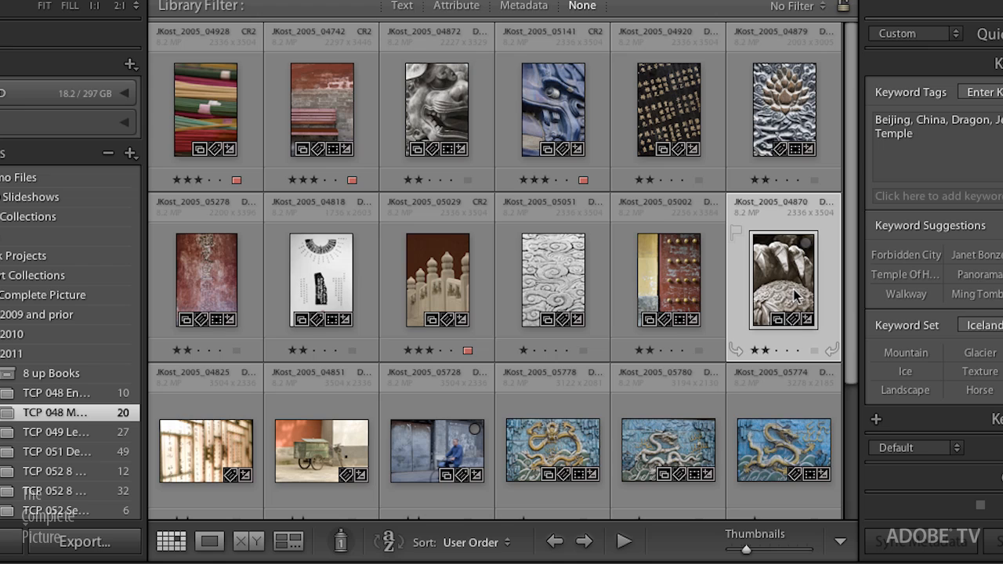
{"action": "mouse_move", "coordinate": [798, 296]}
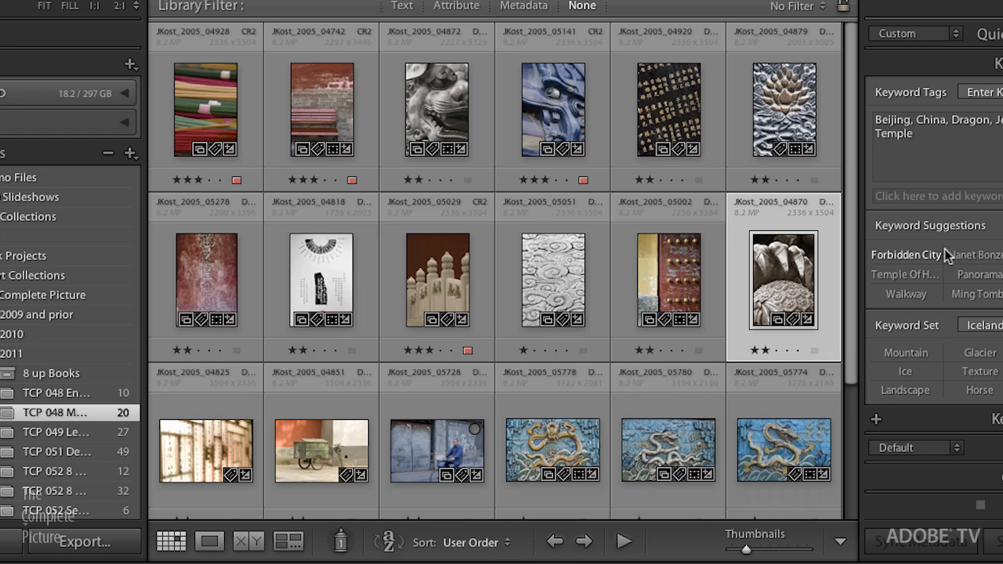
{"action": "mouse_move", "coordinate": [960, 218]}
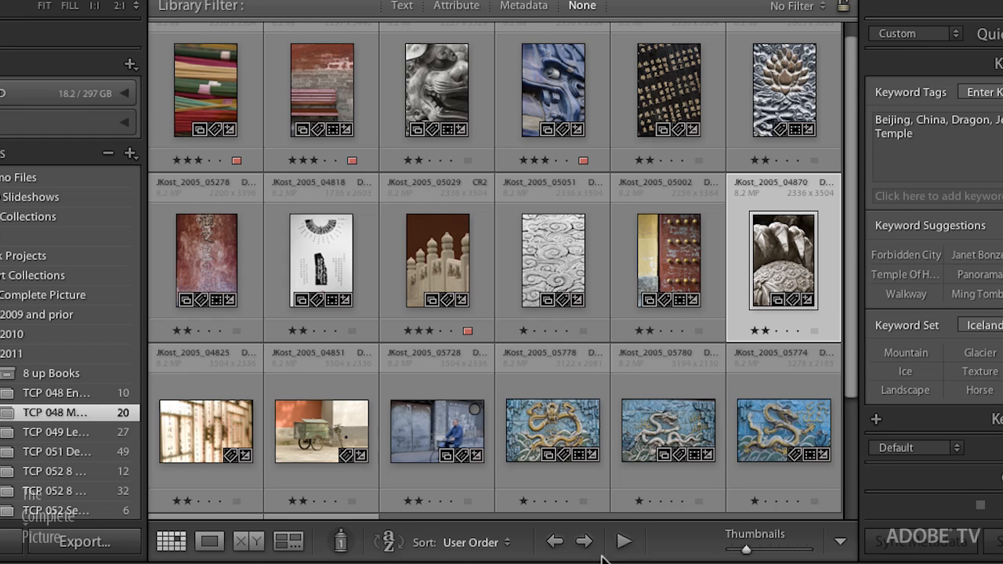
{"action": "mouse_move", "coordinate": [555, 541]}
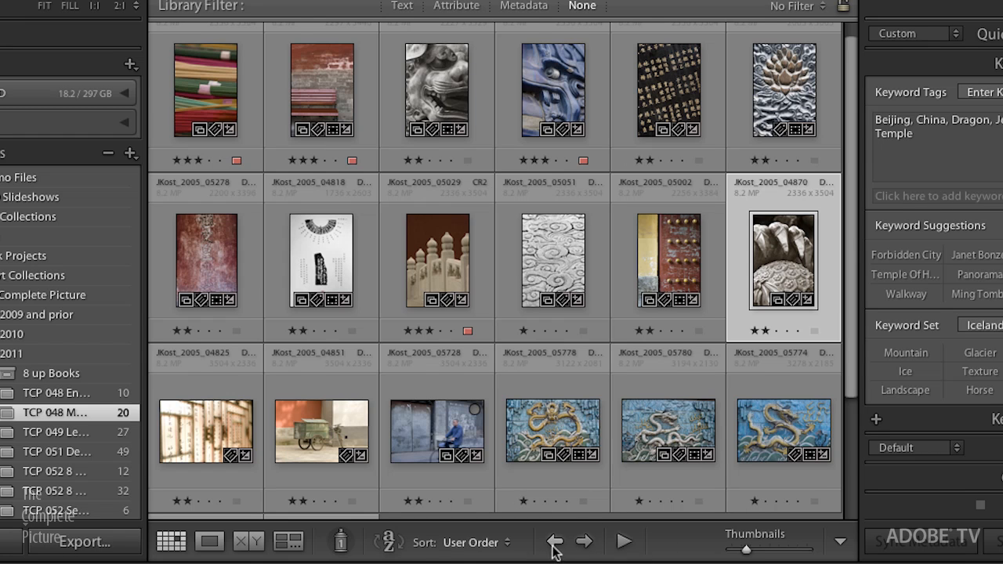
{"action": "mouse_move", "coordinate": [584, 540]}
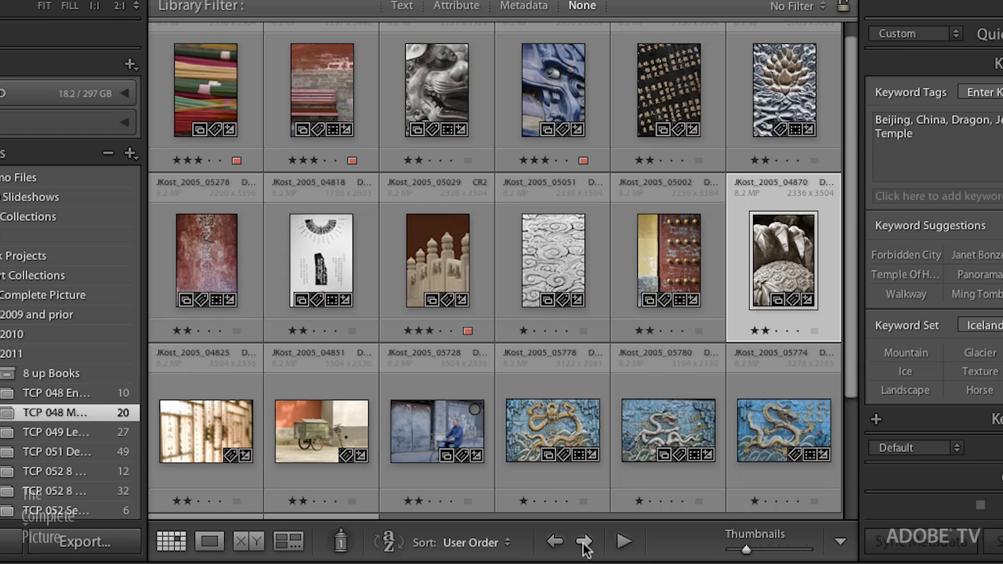
Step forward to the golden dragon photo and open the toolbar content menu
{"action": "left_click", "coordinate": [584, 541]}
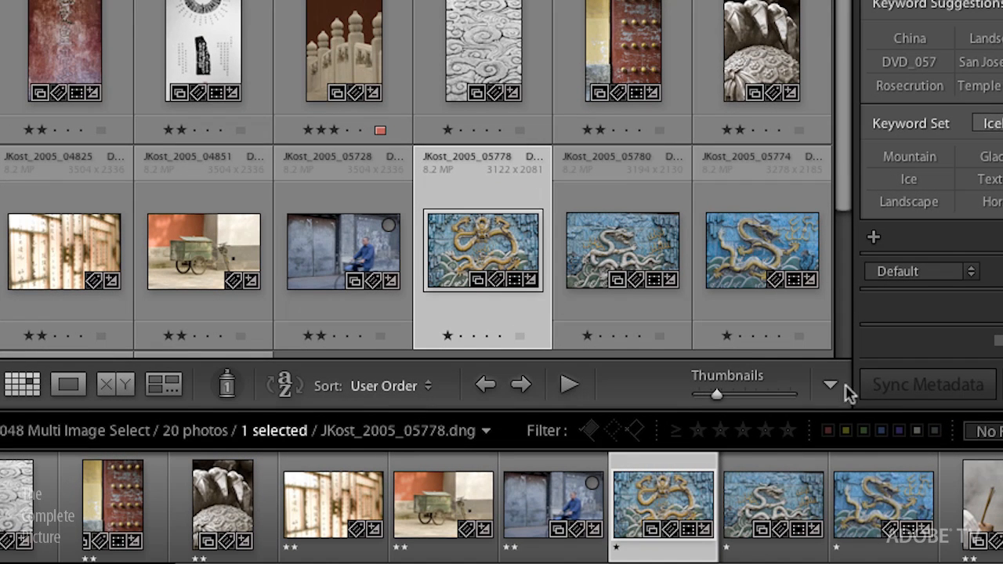
{"action": "left_click", "coordinate": [829, 384]}
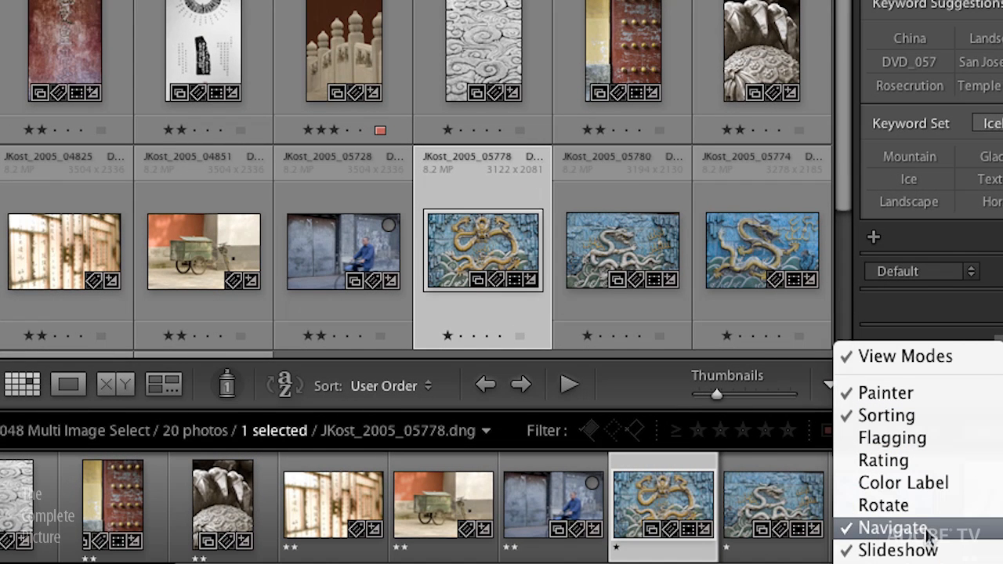
{"action": "mouse_move", "coordinate": [940, 536]}
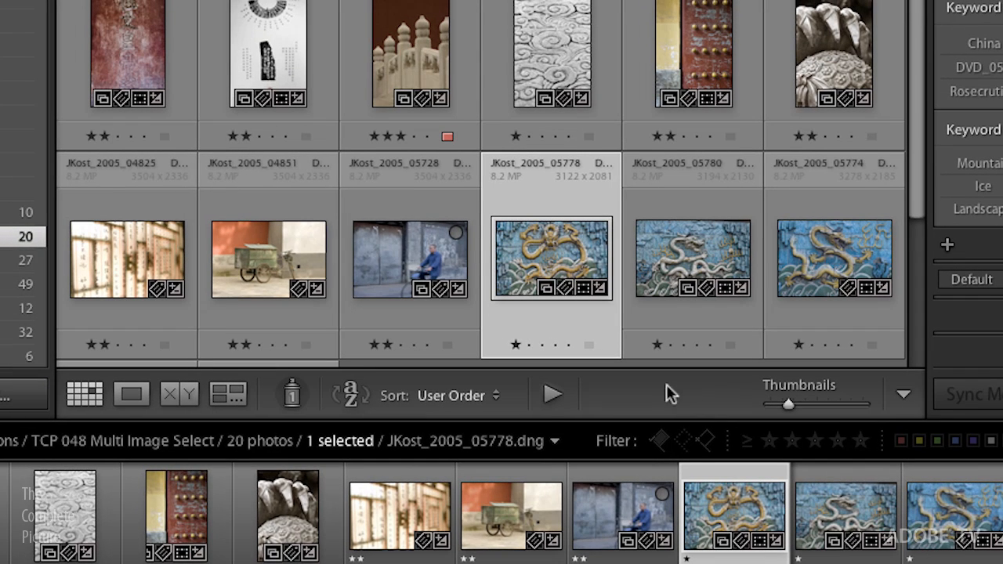
{"action": "left_click", "coordinate": [552, 441]}
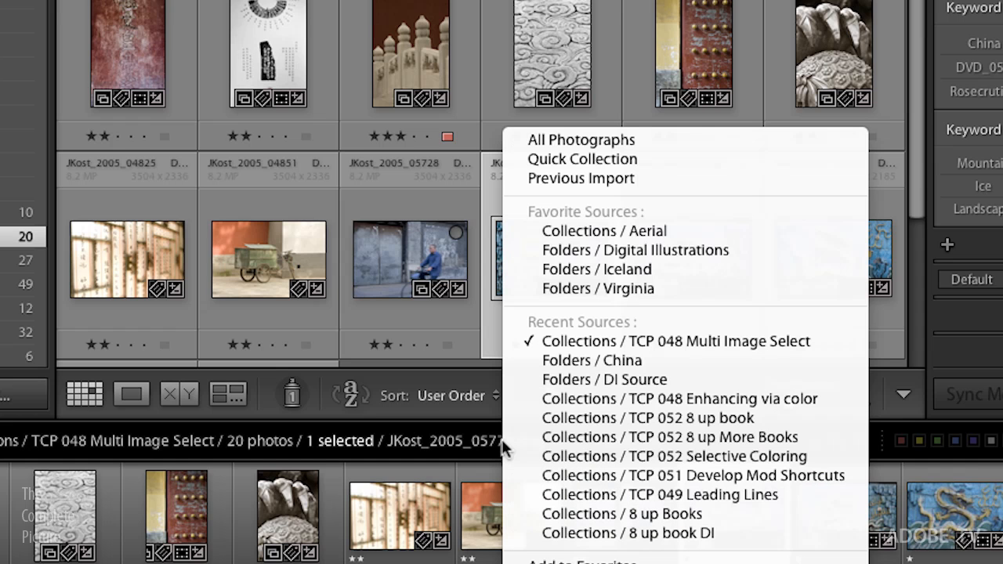
{"action": "mouse_move", "coordinate": [648, 418]}
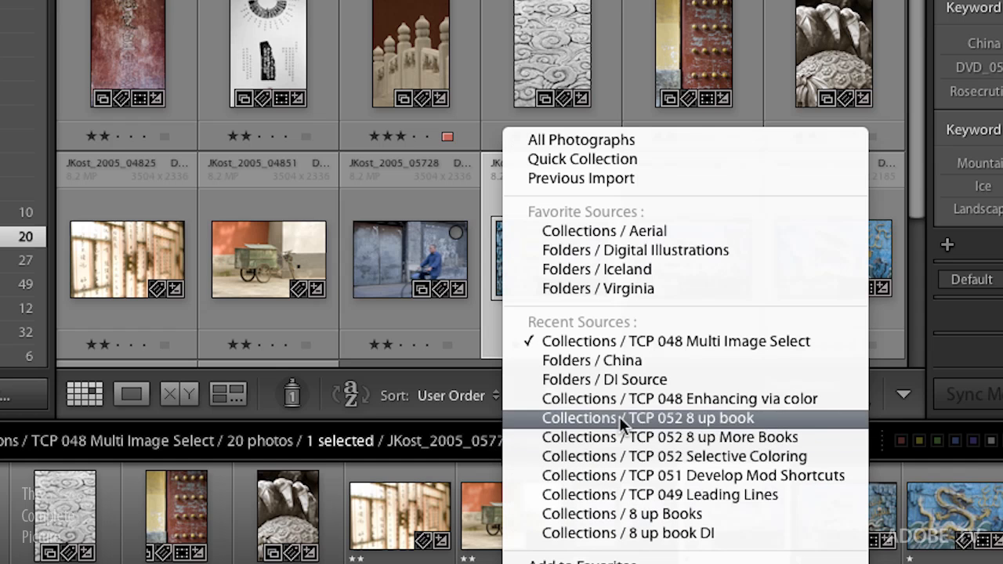
{"action": "mouse_move", "coordinate": [597, 269]}
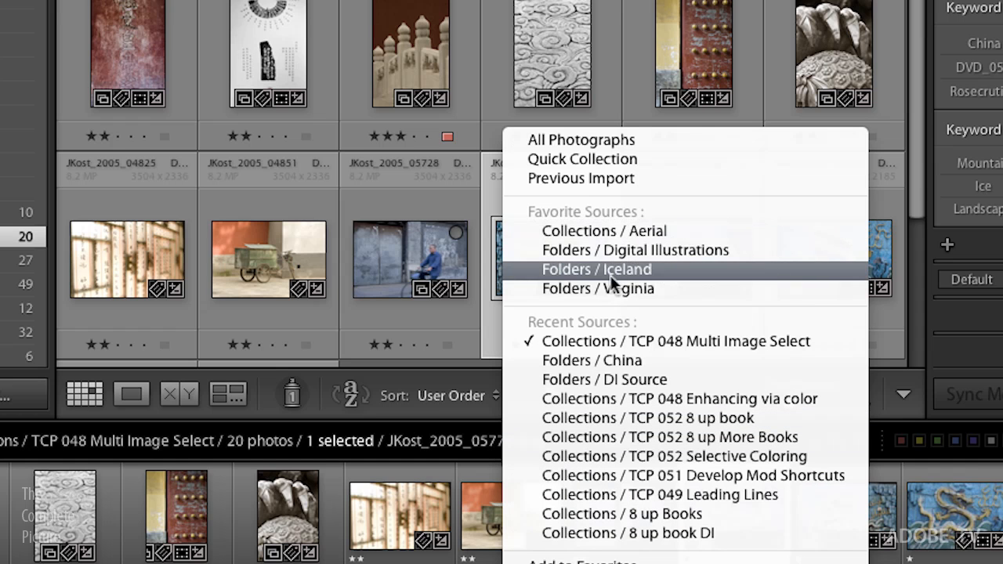
{"action": "mouse_move", "coordinate": [604, 380]}
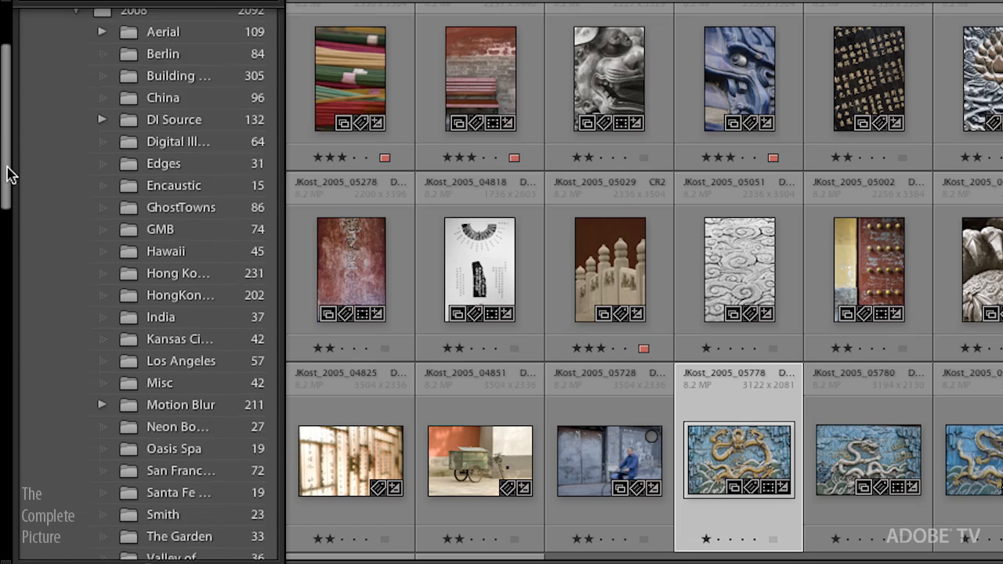
Scroll the Folders panel and expand the 2009 Scandinavia folder
{"action": "scroll", "scroll_direction": "down", "scroll_amount": 3}
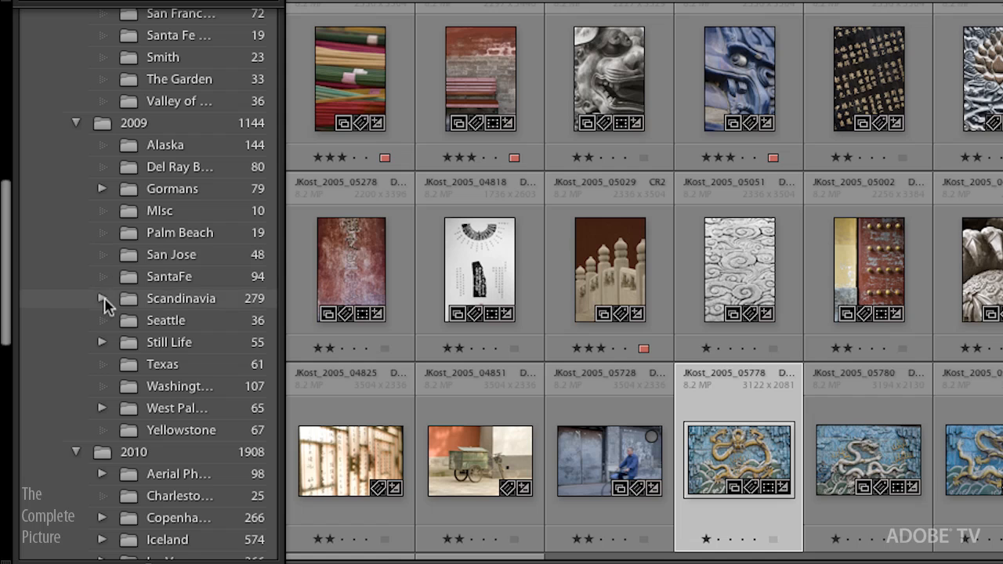
{"action": "left_click", "coordinate": [103, 299]}
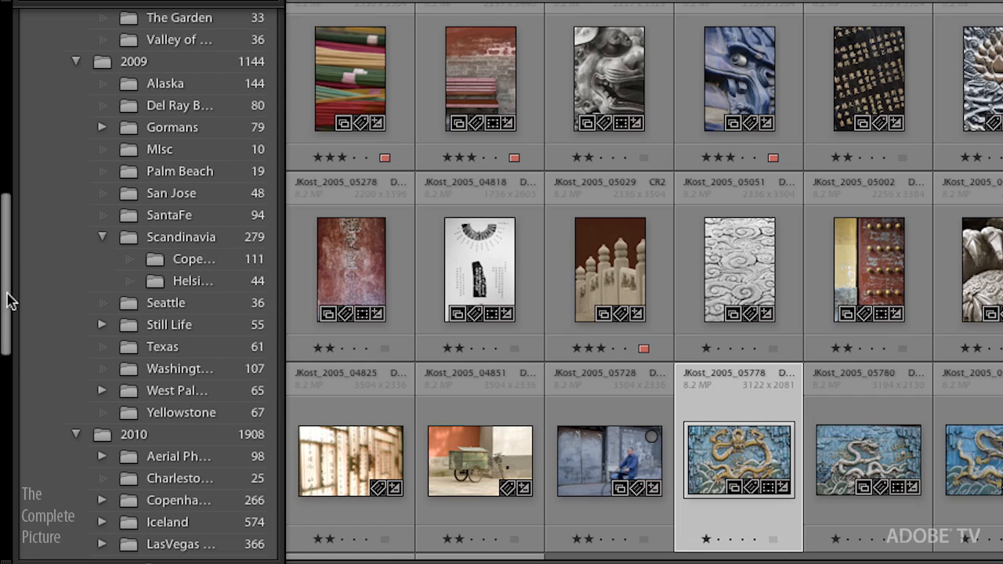
{"action": "mouse_move", "coordinate": [153, 236]}
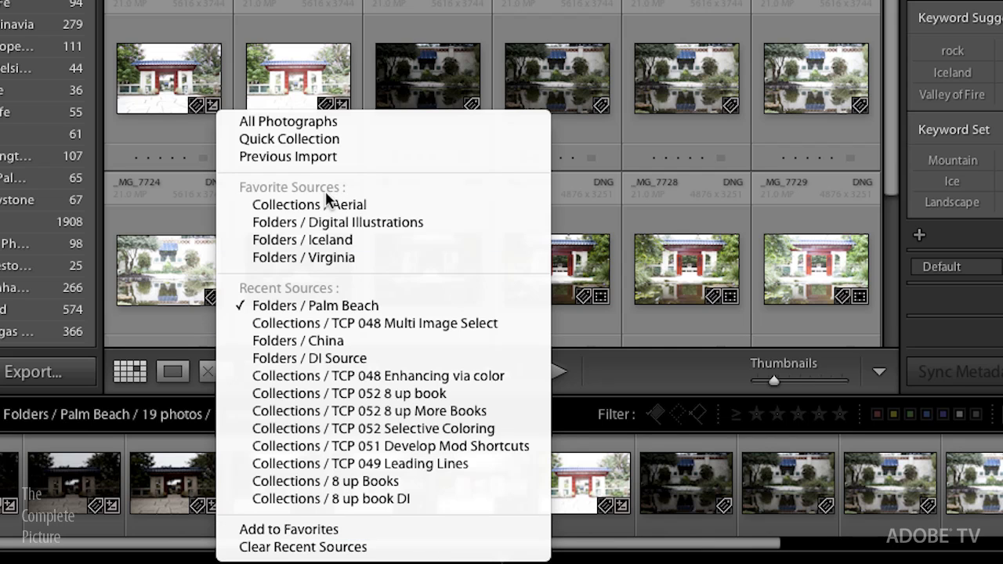
{"action": "mouse_move", "coordinate": [328, 201]}
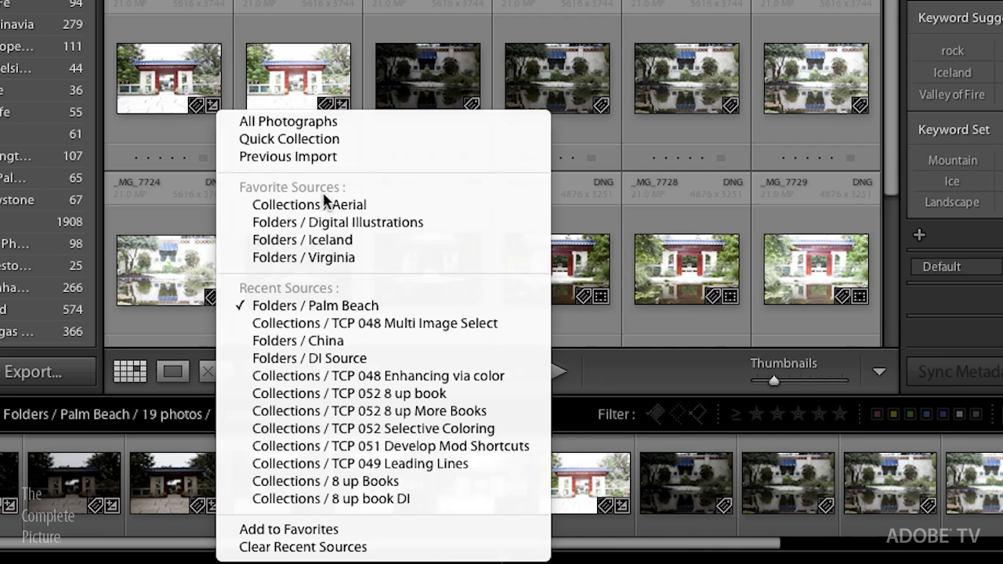
{"action": "mouse_move", "coordinate": [309, 205]}
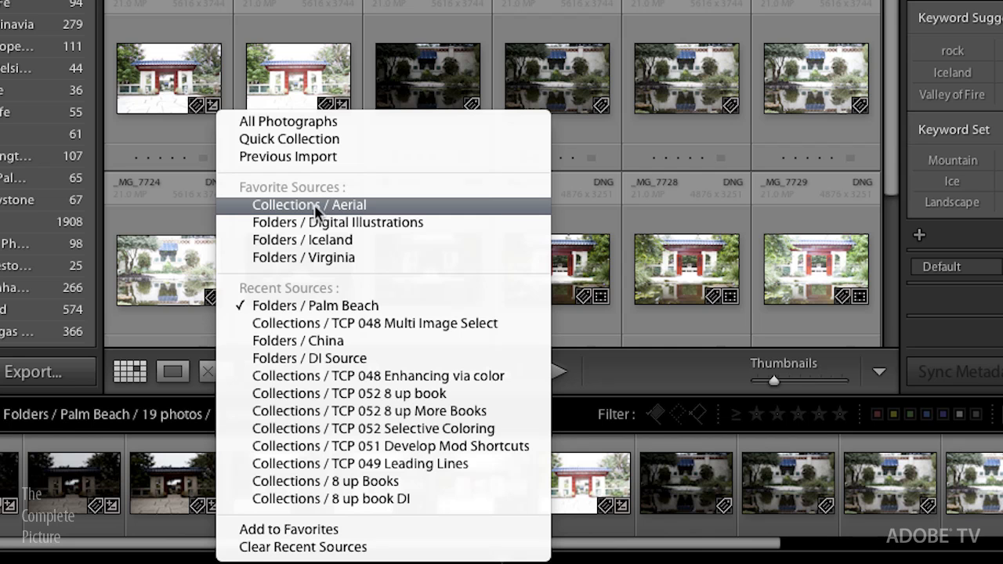
Pick Collections / Aerial from Favorite Sources to show its 89 photos
{"action": "left_click", "coordinate": [309, 204]}
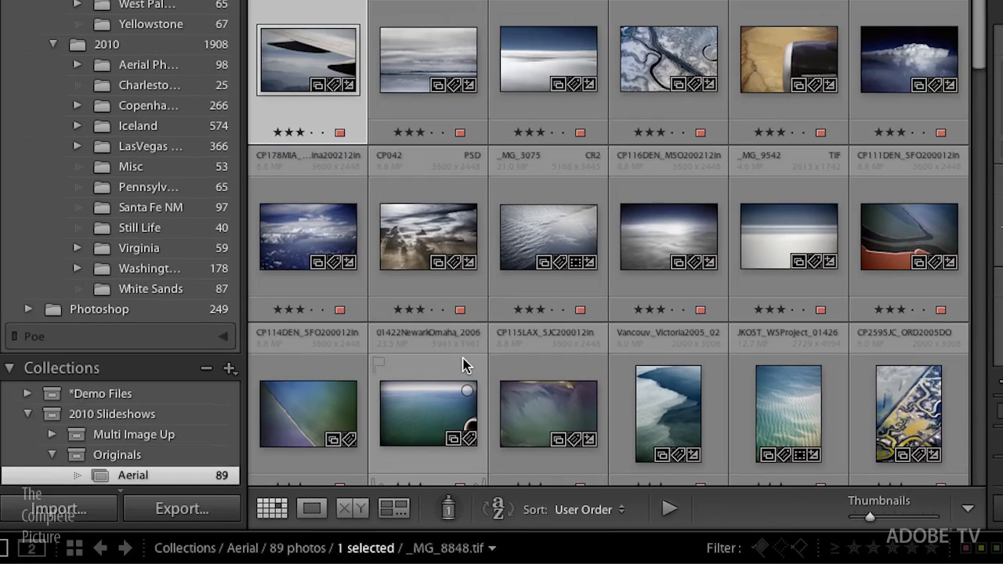
{"action": "mouse_move", "coordinate": [572, 360]}
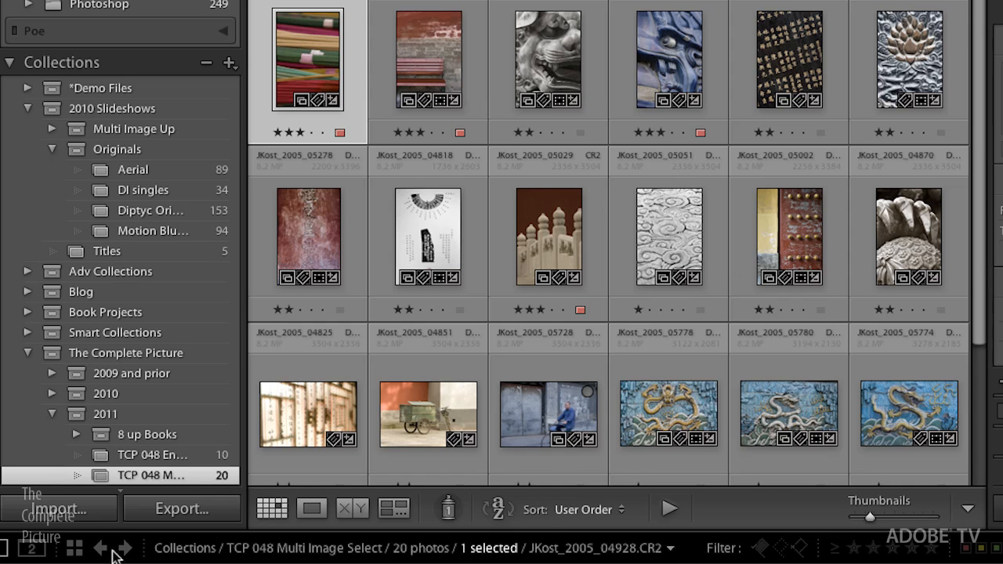
Bring up the context menu for the colourful incense sticks photo
{"action": "right_click", "coordinate": [307, 59]}
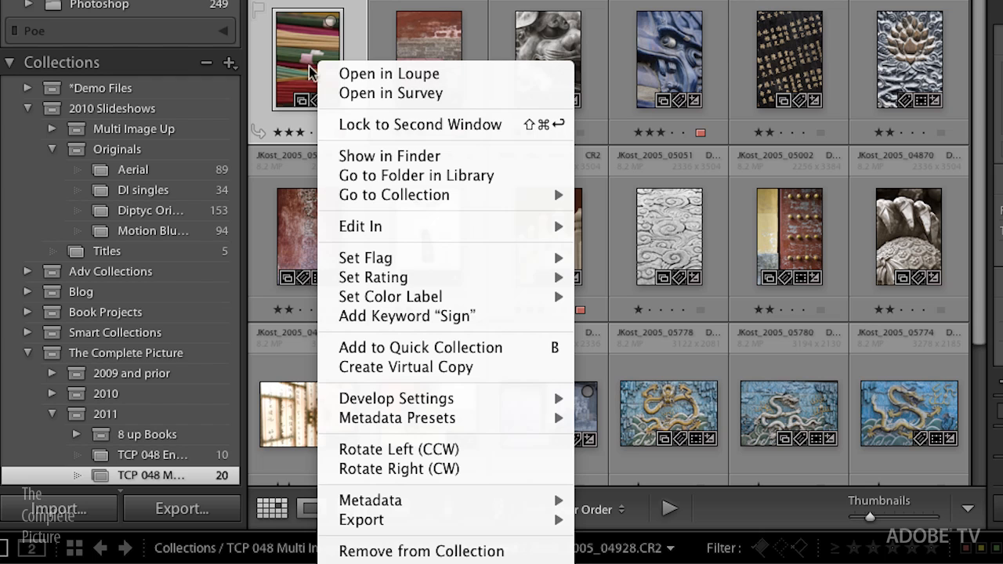
{"action": "mouse_move", "coordinate": [389, 156]}
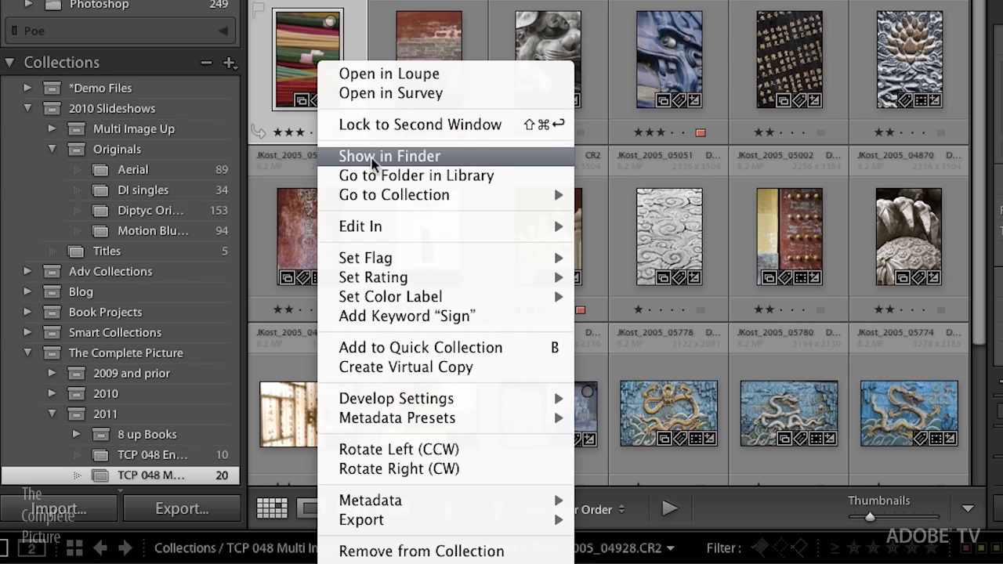
{"action": "mouse_move", "coordinate": [304, 96]}
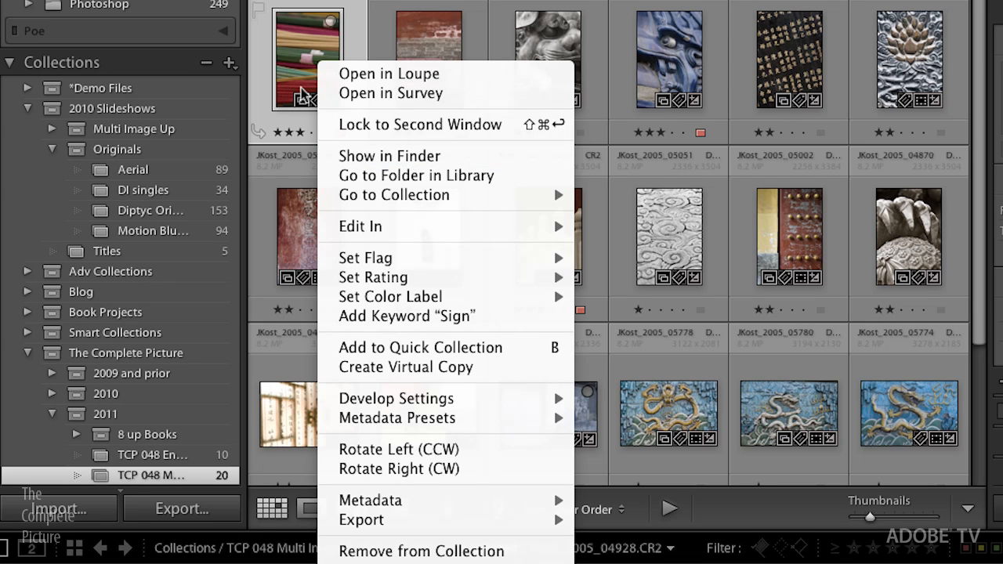